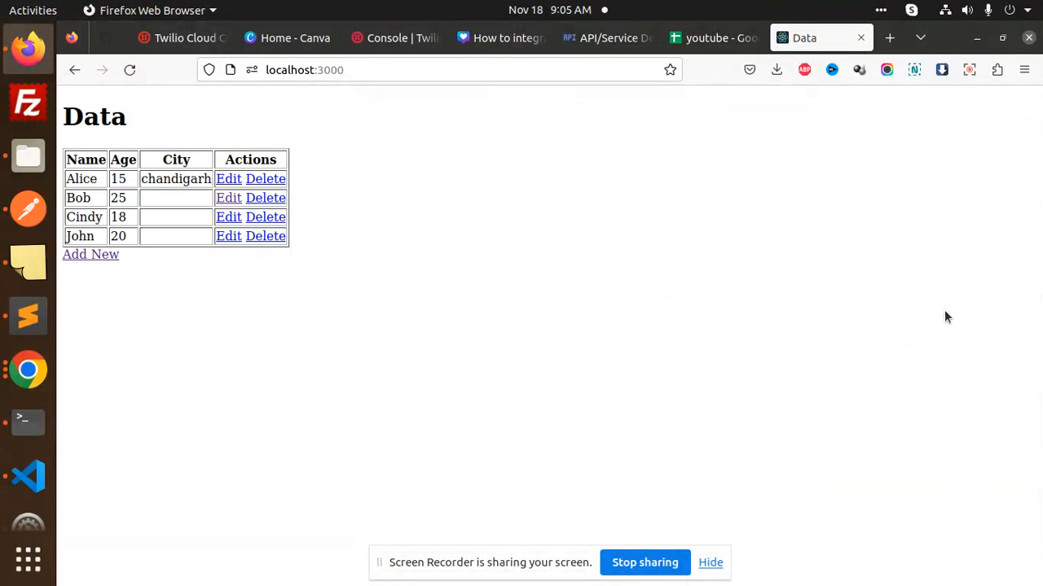
mouse_move(265, 236)
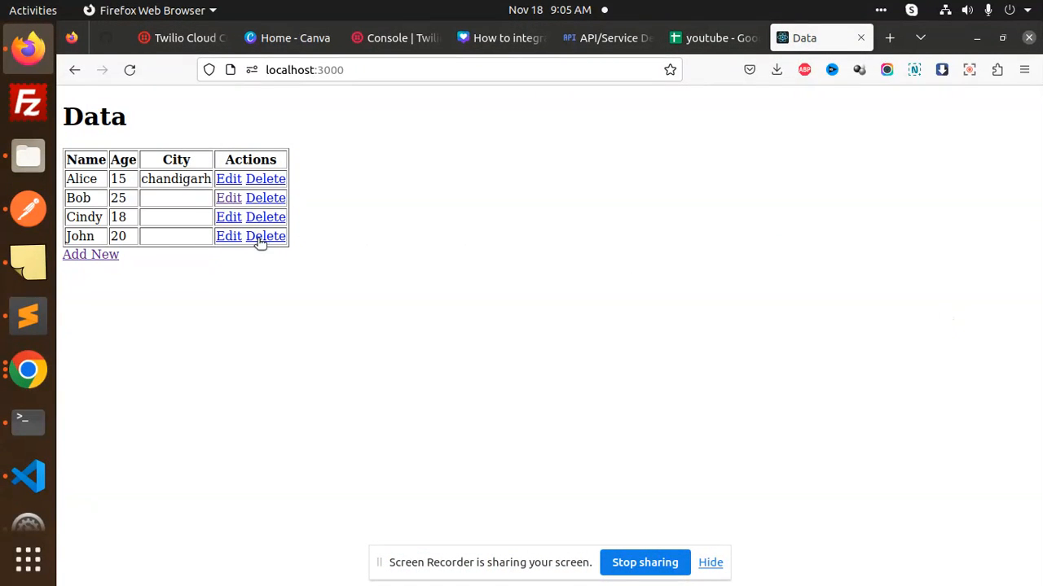
Step: Glance at the tutorial notes and the spreadsheet, then return to the app's data page
left_click(19, 316)
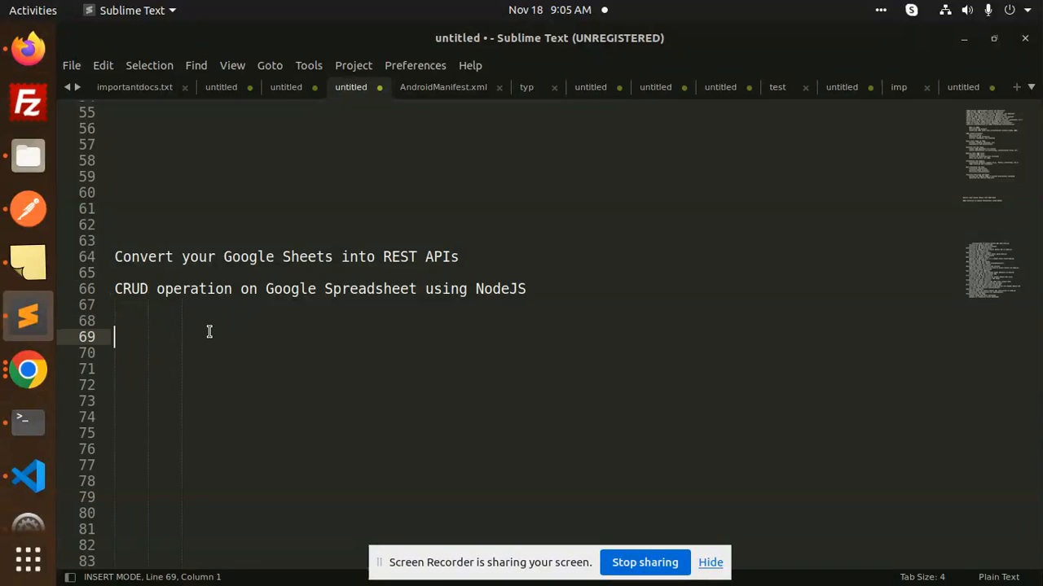
left_click(374, 289)
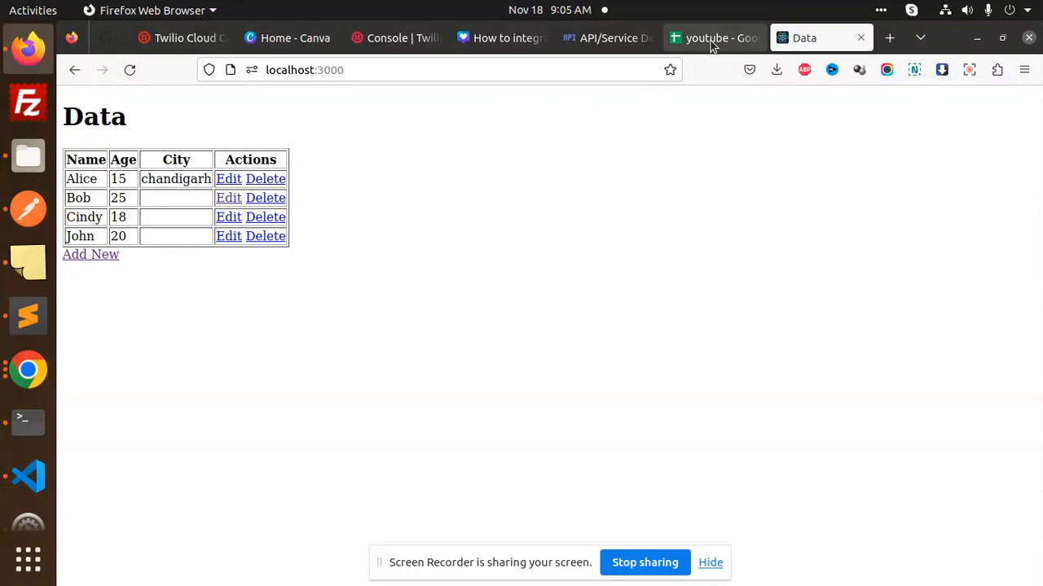
left_click(714, 38)
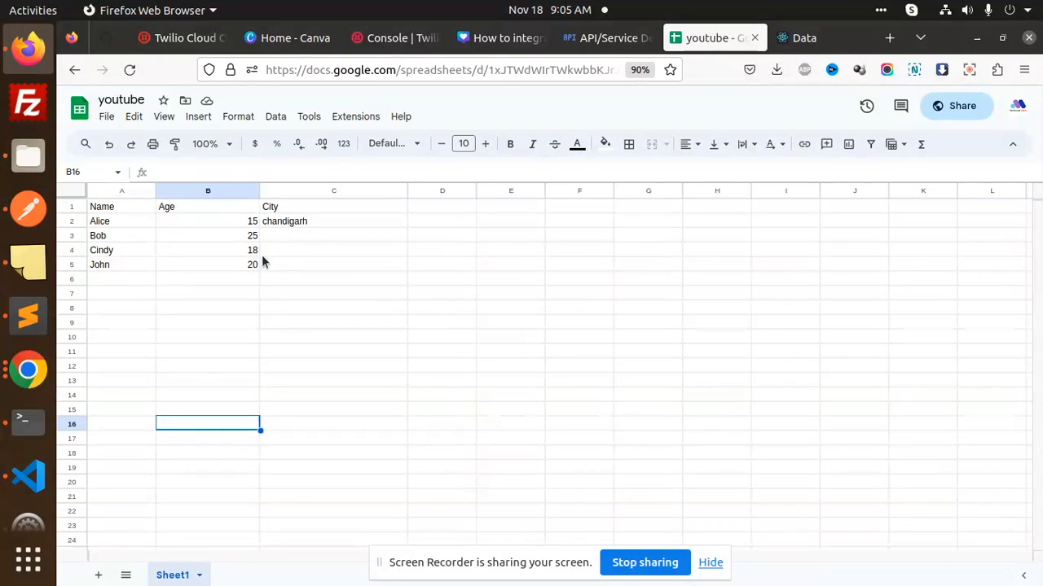
left_click(804, 37)
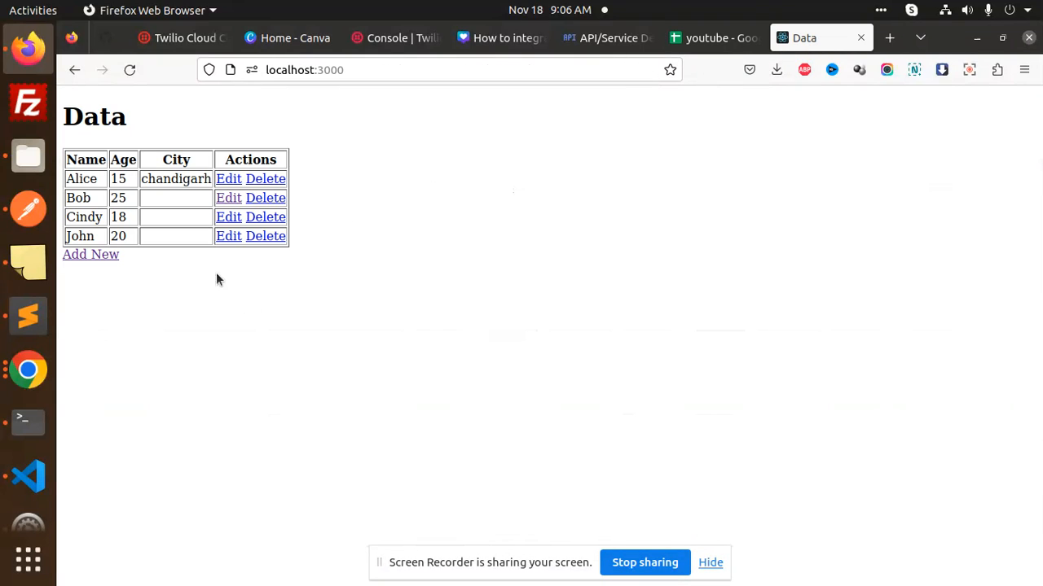
Step: Submit a new person aged 28 living in CHANDIGARH through the Add New form
left_click(89, 254)
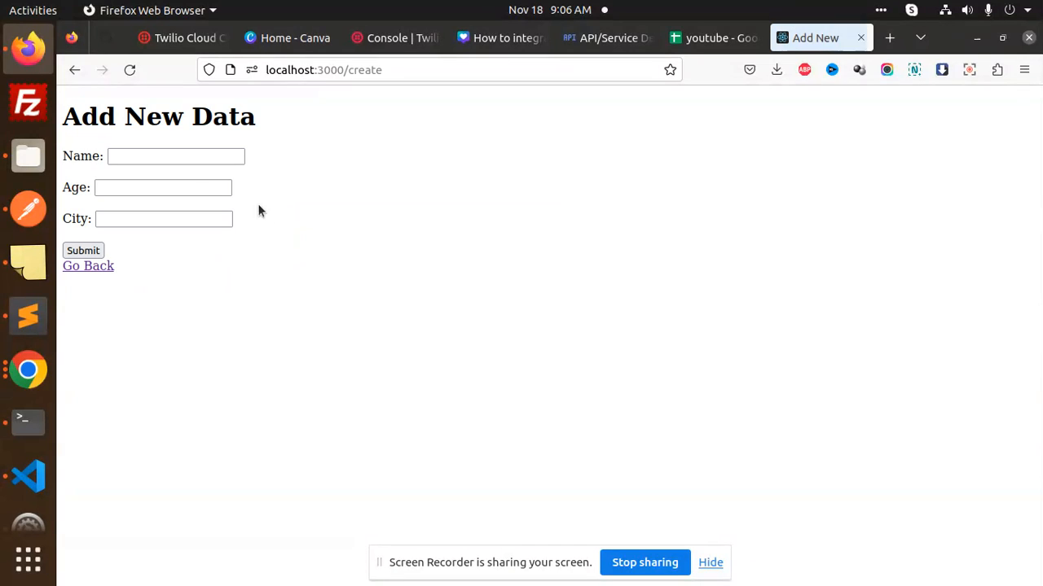
type("rA")
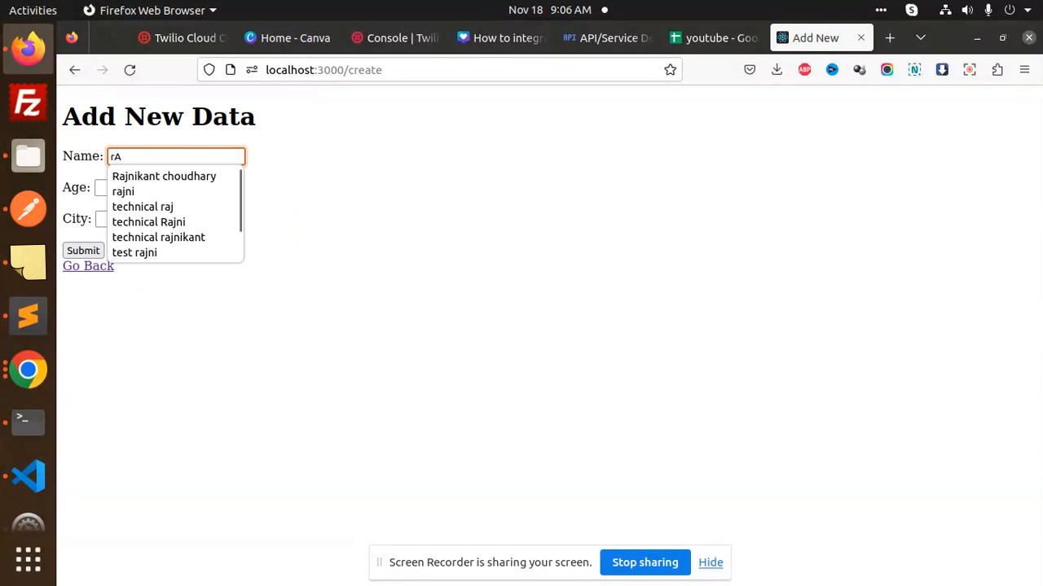
left_click(164, 176)
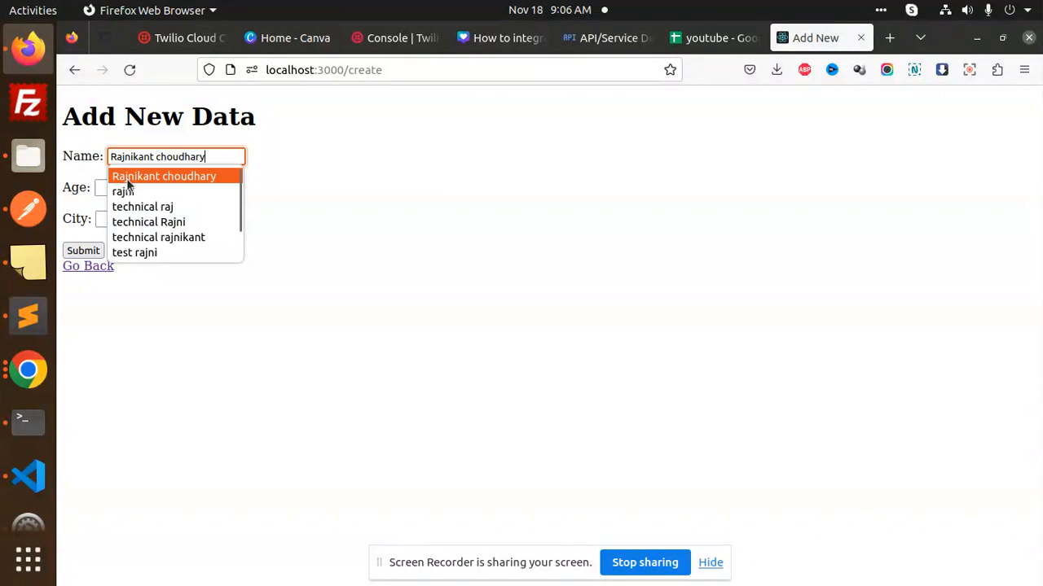
type("3")
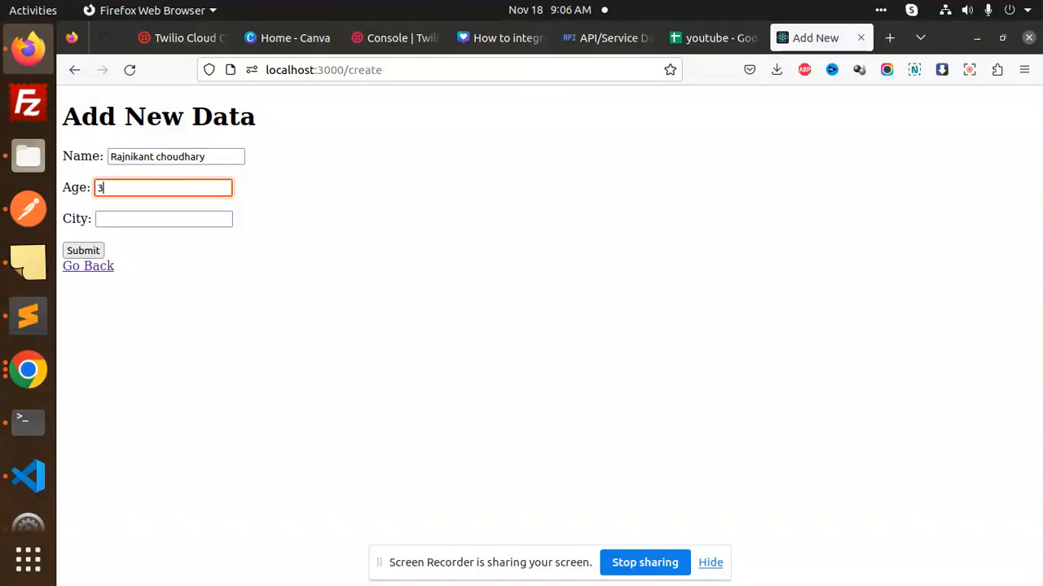
type("28")
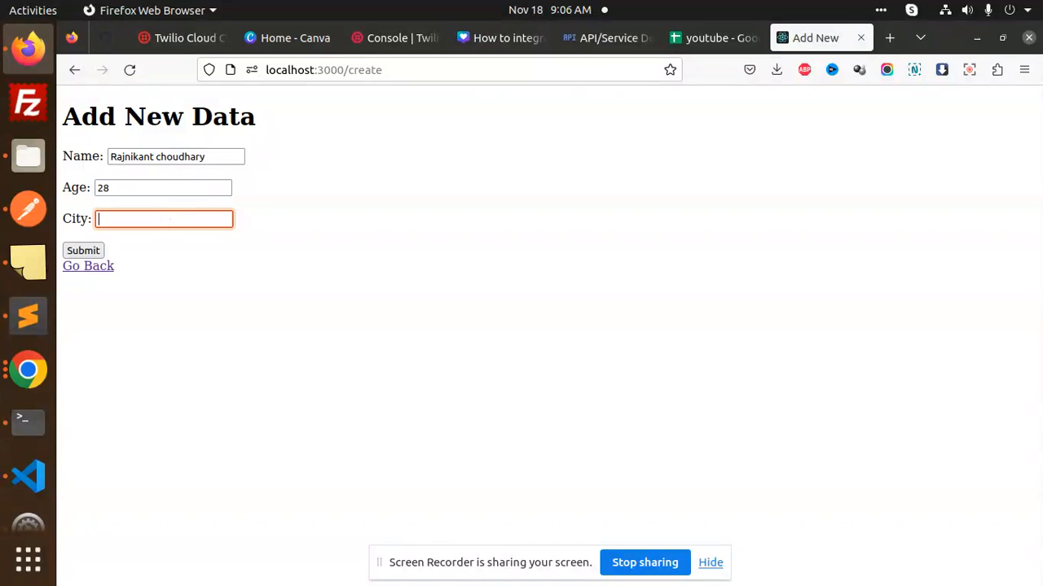
type("CHANDIGARH")
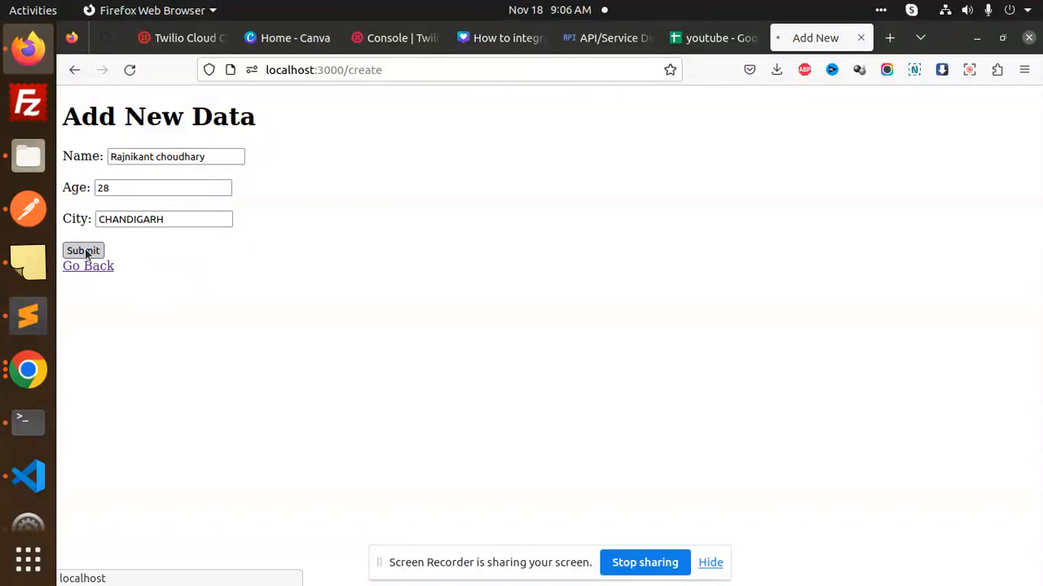
left_click(83, 250)
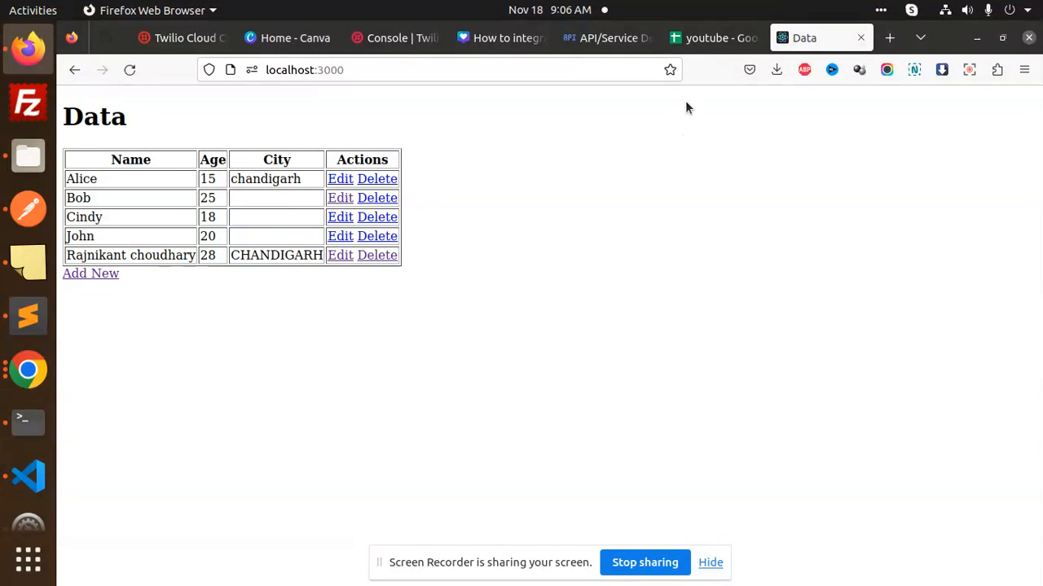
Step: Confirm the new row in the sheet, then edit the fifth person's city to MOHALI
left_click(716, 38)
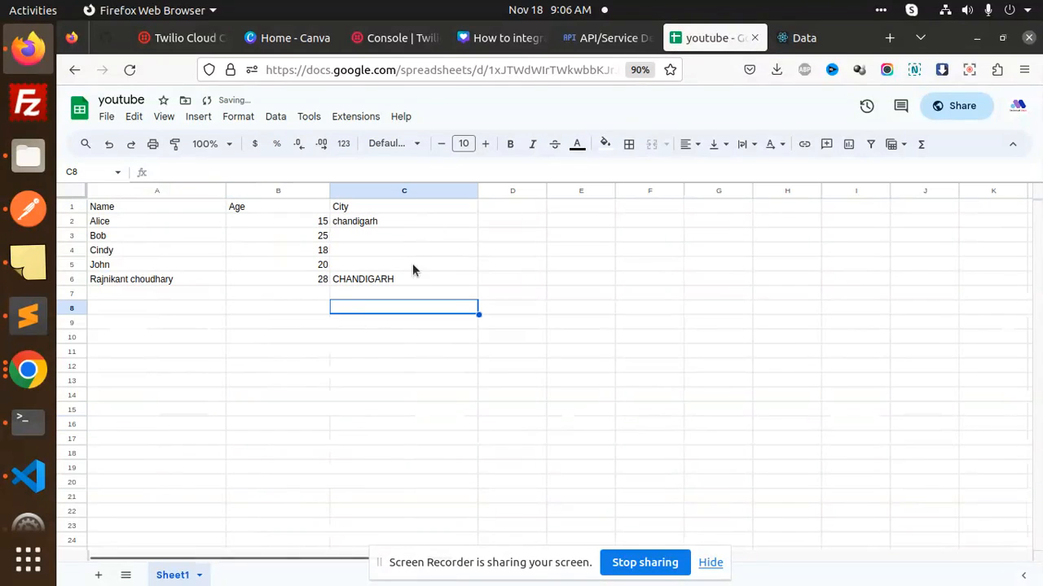
left_click(802, 37)
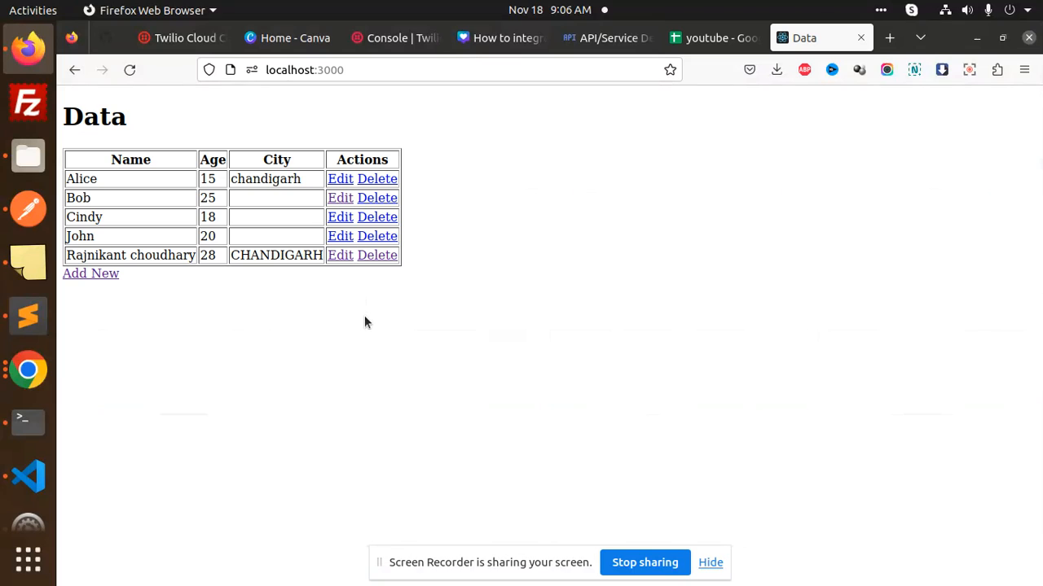
left_click(340, 255)
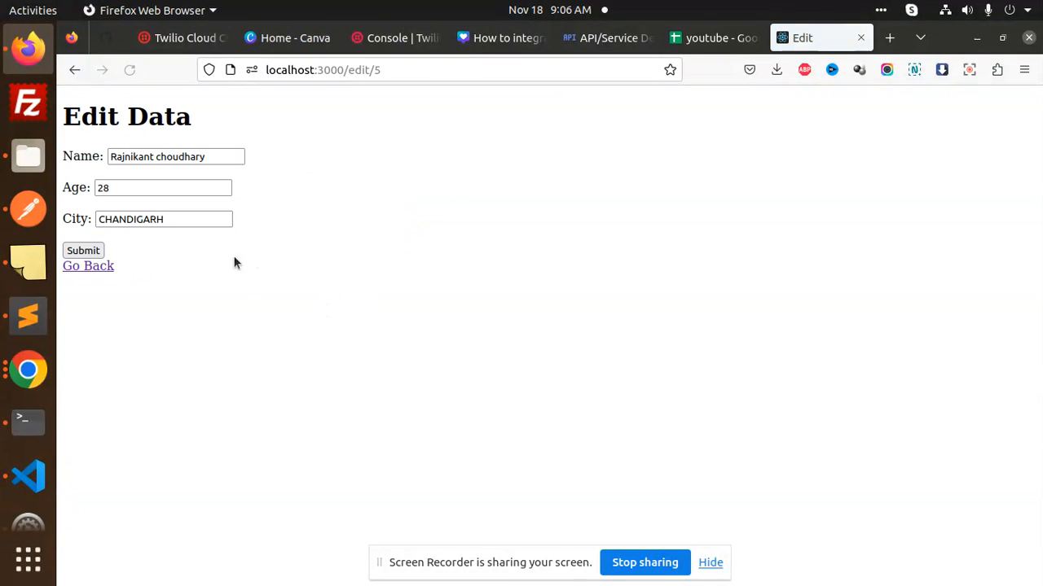
type("M")
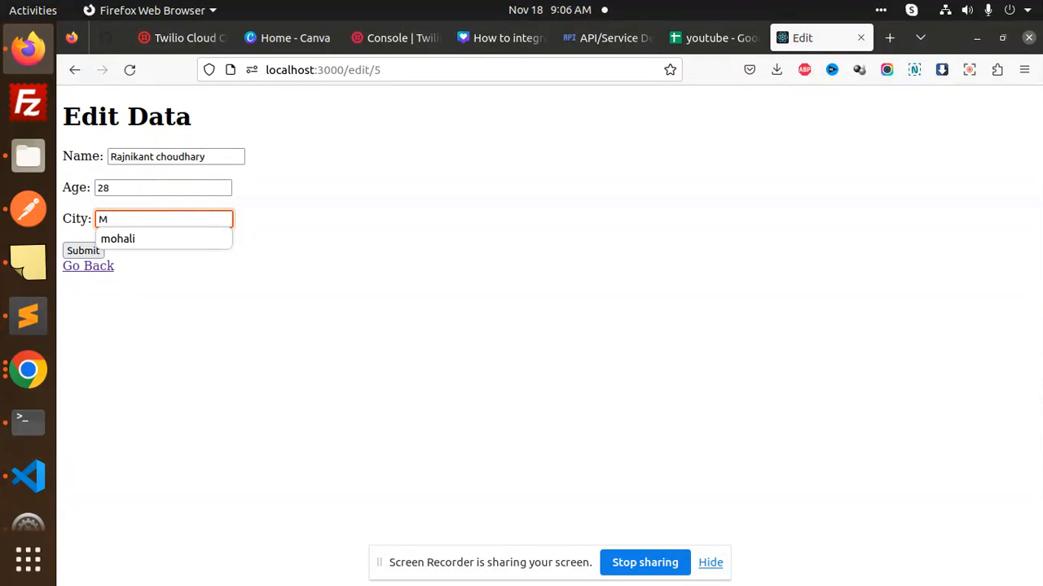
type("OHALI")
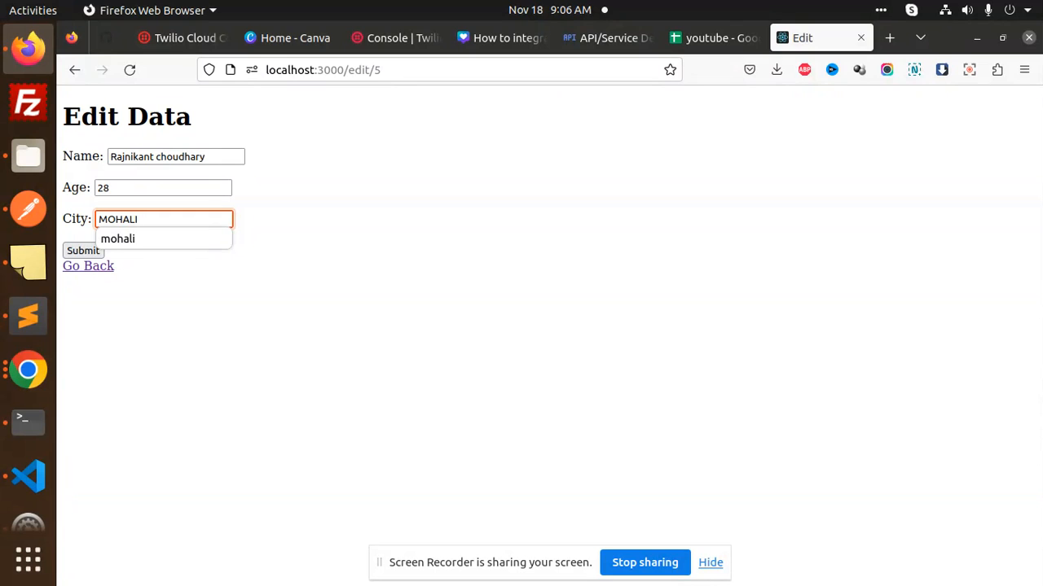
left_click(82, 250)
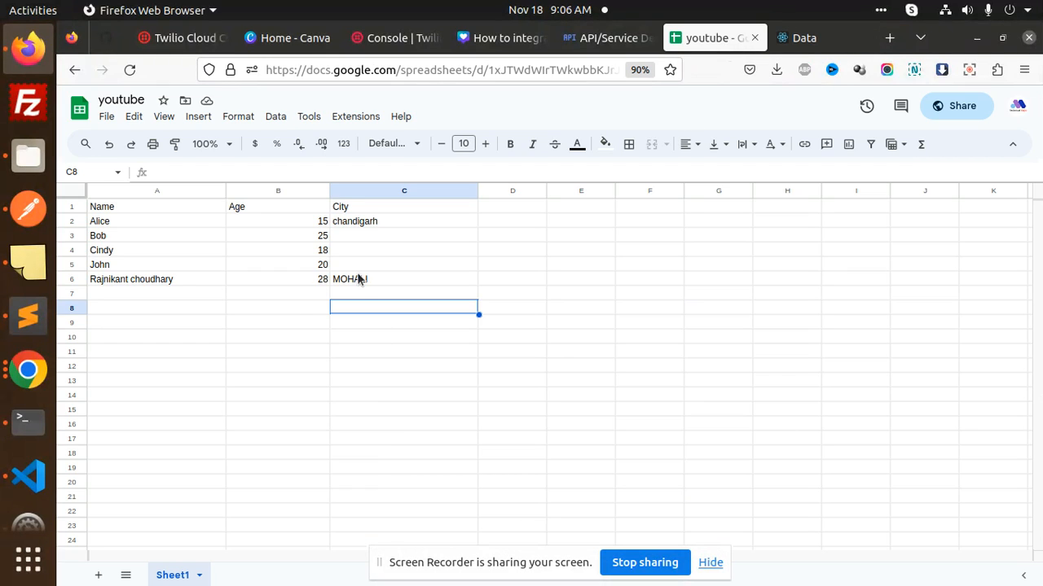
left_click(800, 37)
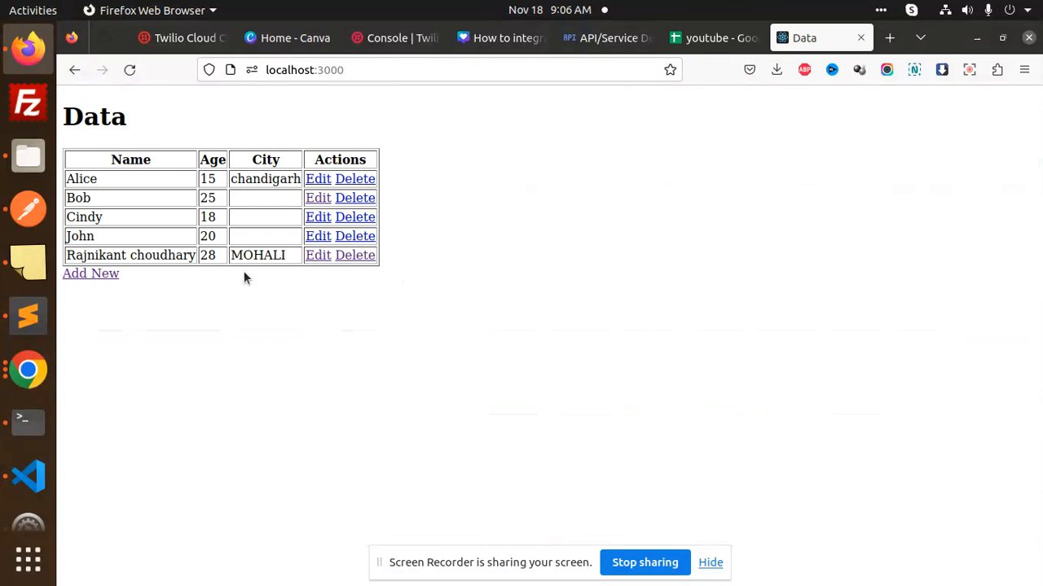
mouse_move(354, 255)
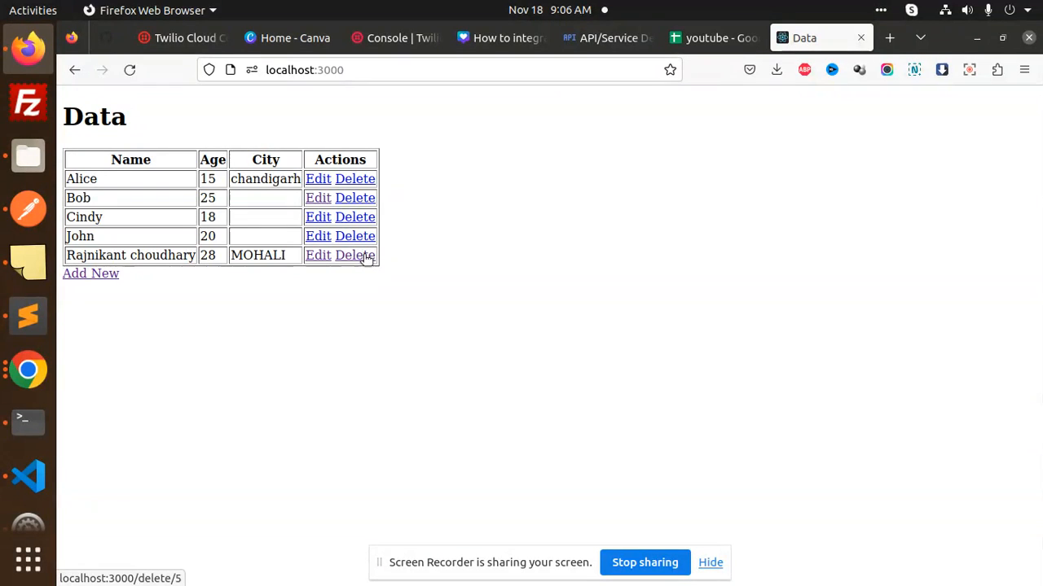
Step: Delete the fifth person and confirm the spreadsheet is back to four rows
left_click(355, 255)
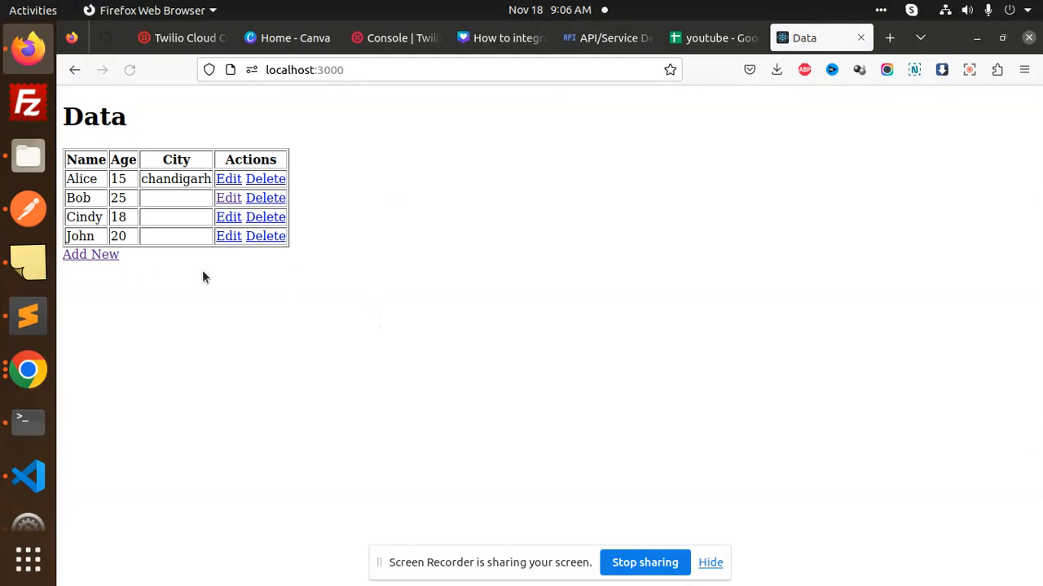
left_click(721, 38)
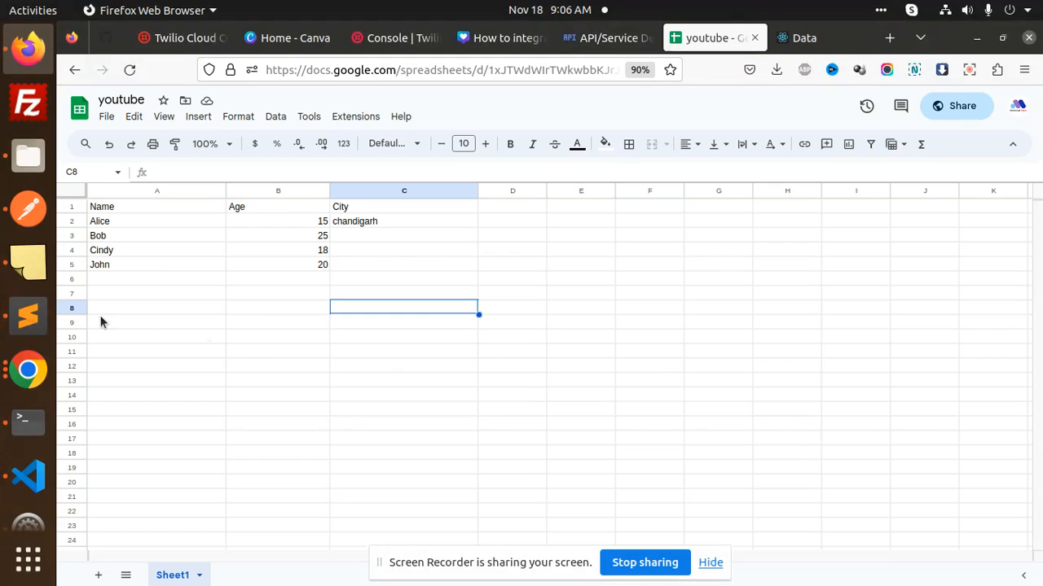
mouse_move(149, 299)
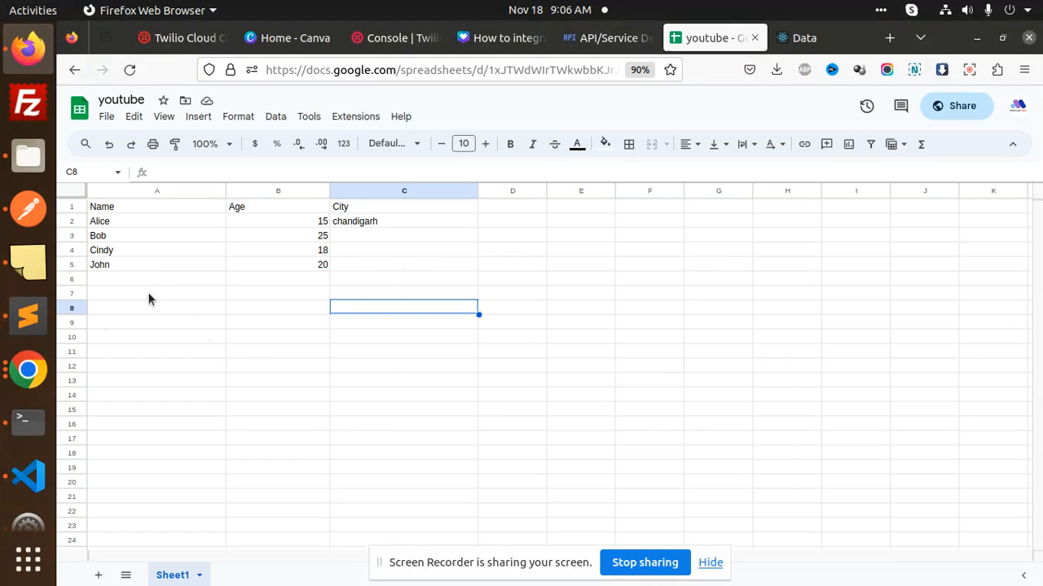
left_click(800, 37)
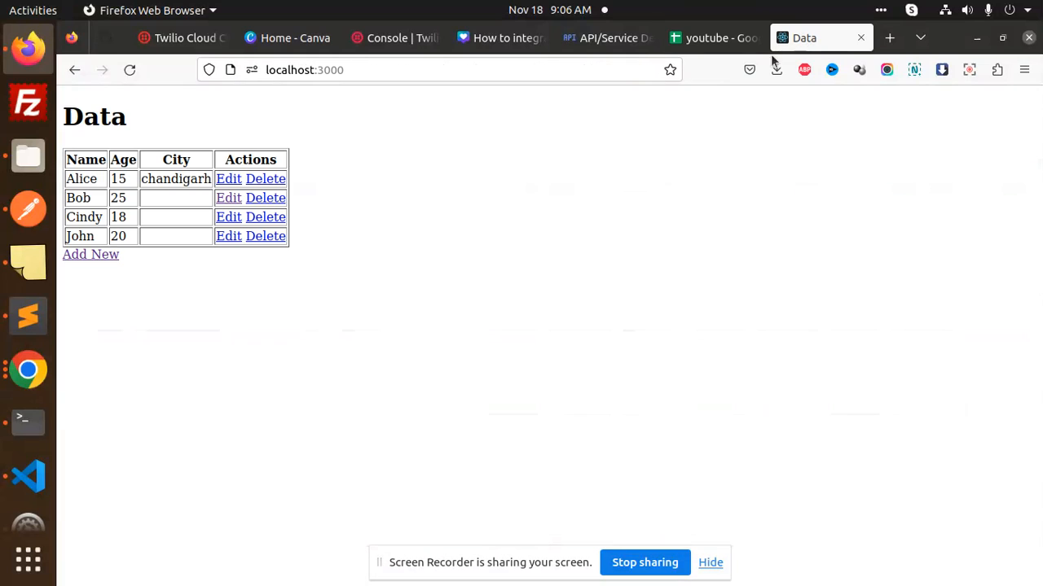
mouse_move(380, 278)
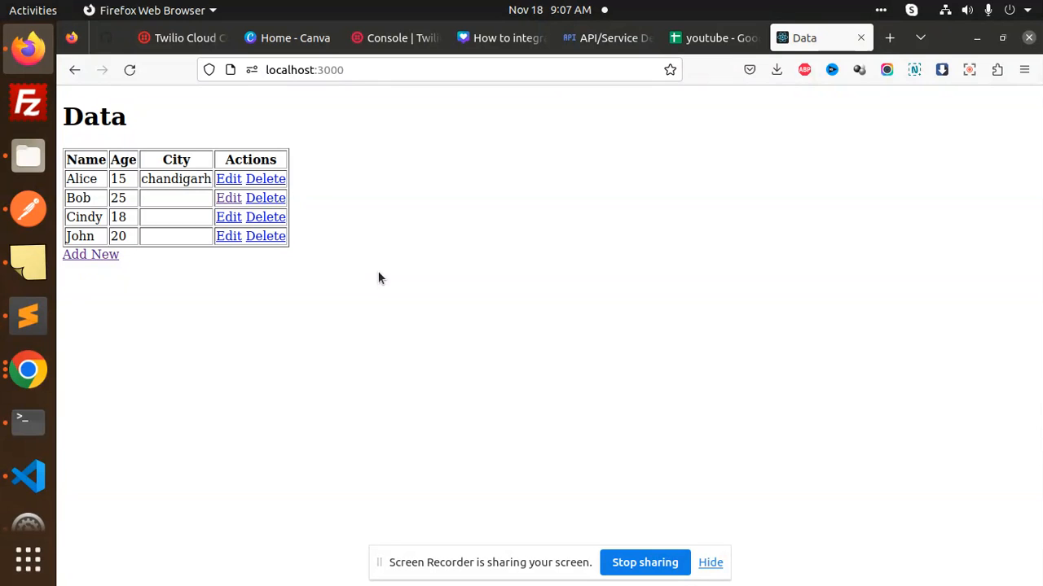
mouse_move(42, 474)
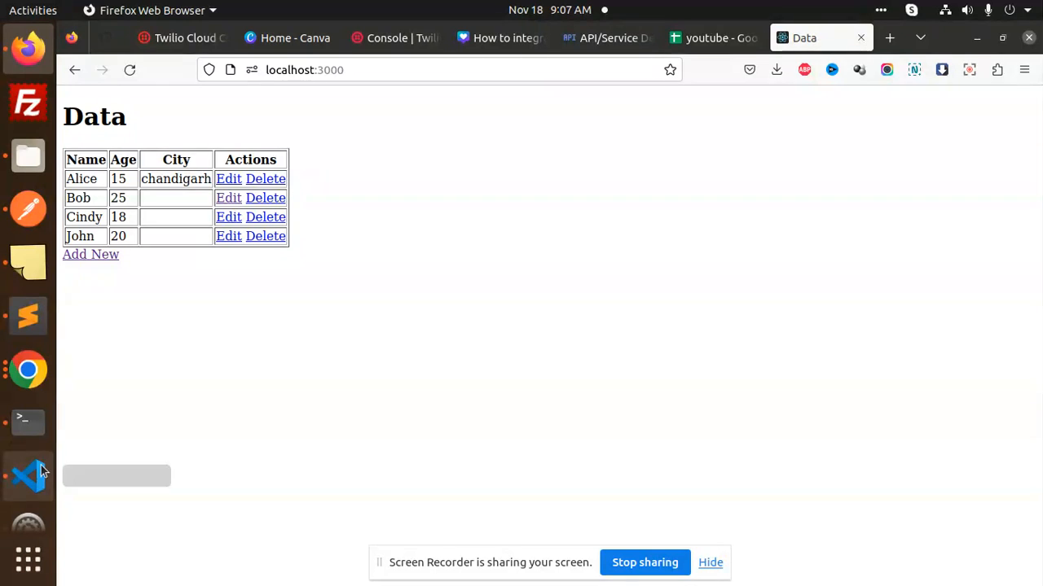
Step: Highlight the client email credential and the port 3000 setting in google.js
left_click(28, 476)
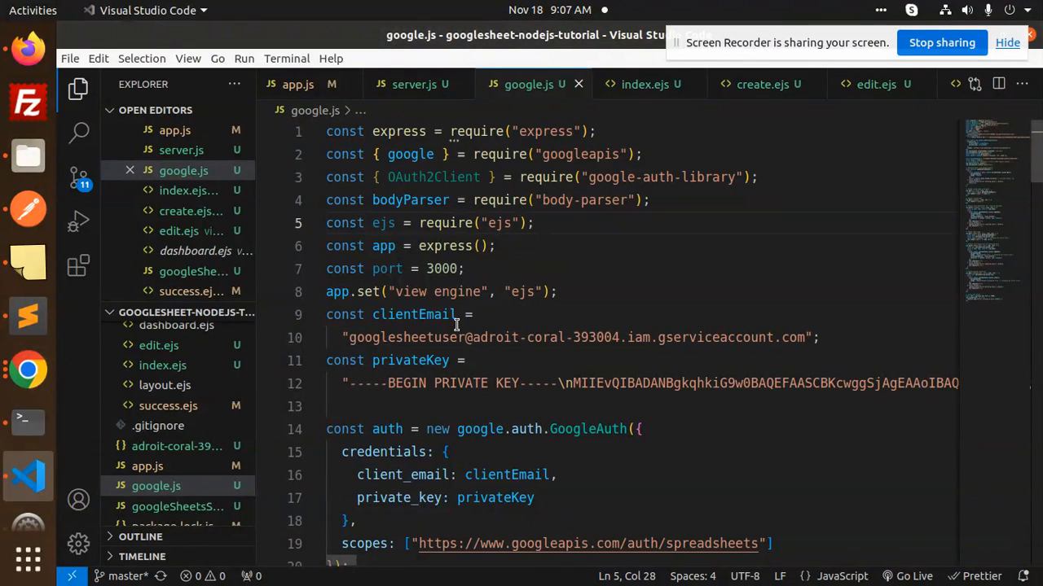
double_click(410, 360)
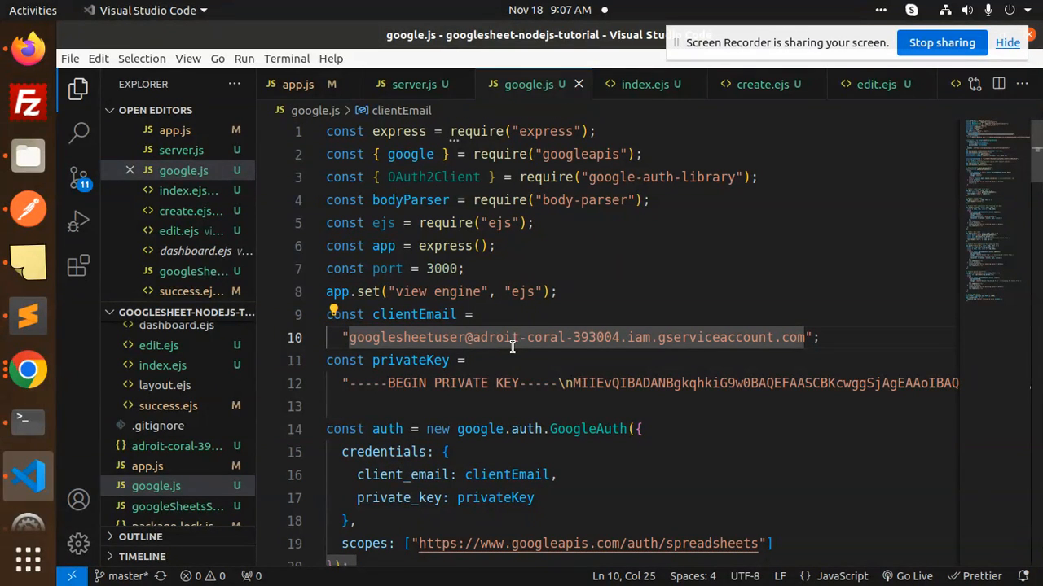
left_click(585, 337)
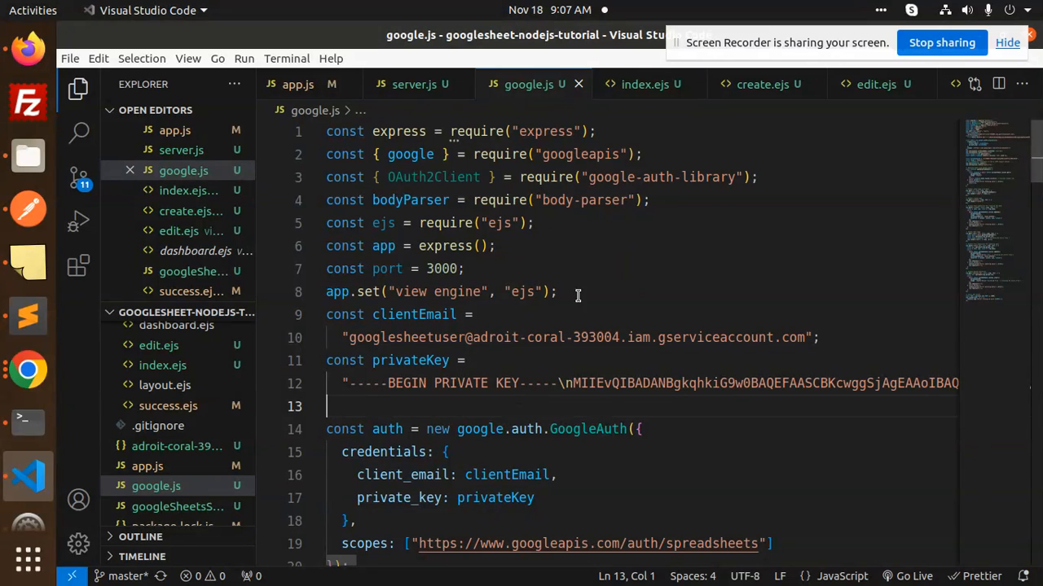
mouse_move(655, 231)
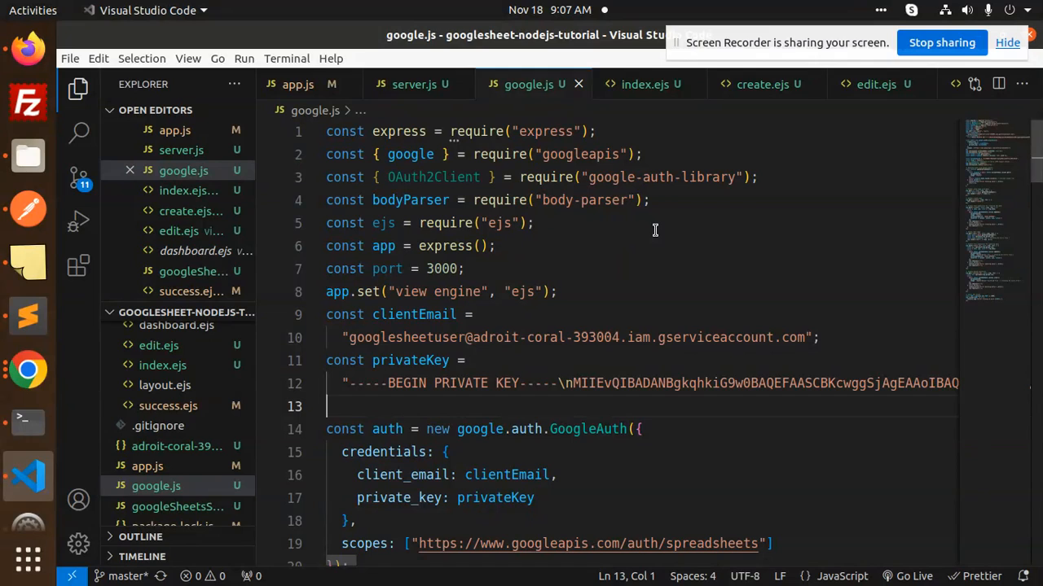
mouse_move(603, 309)
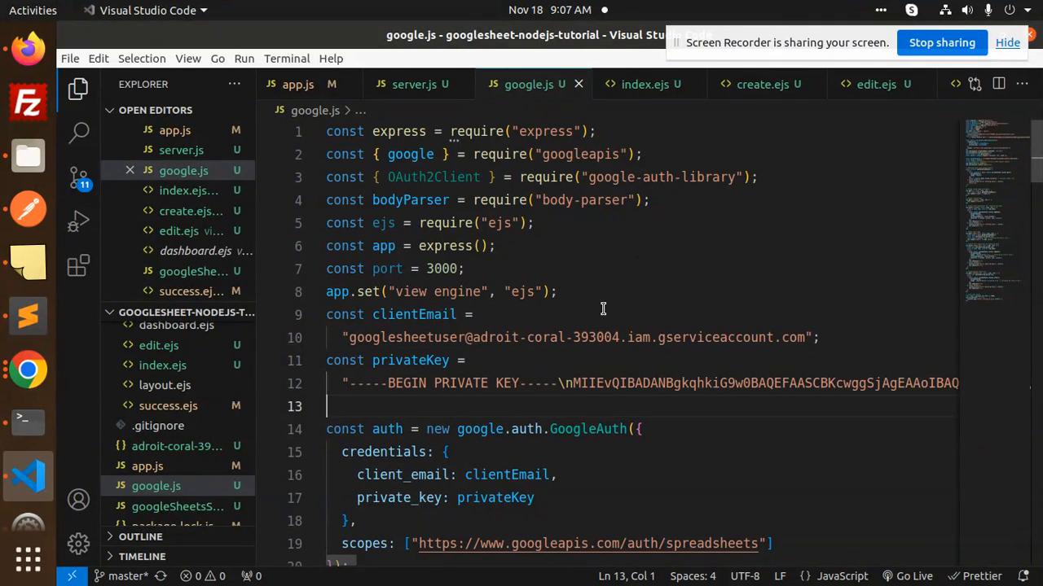
mouse_move(634, 382)
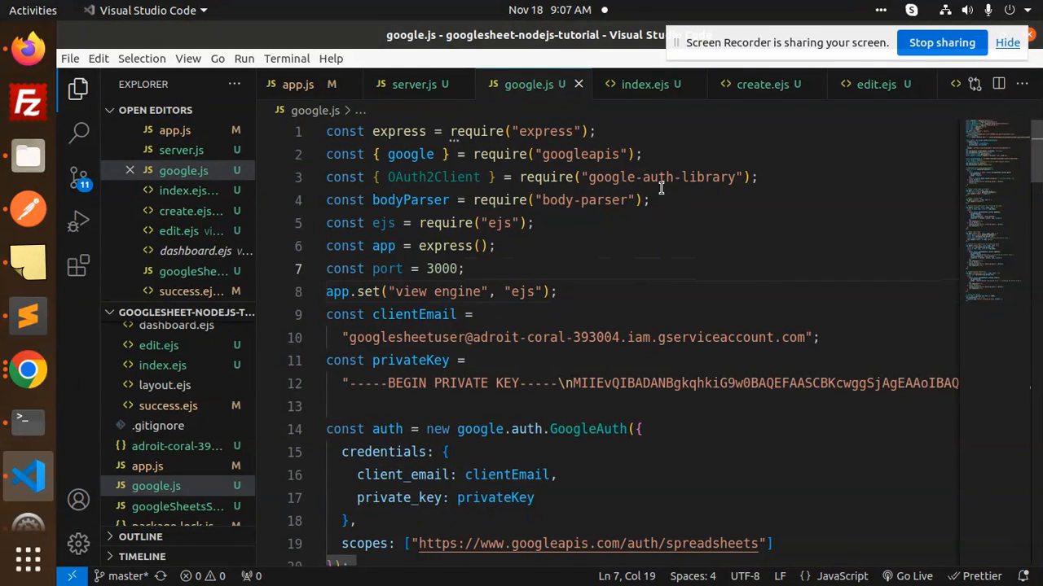
double_click(581, 154)
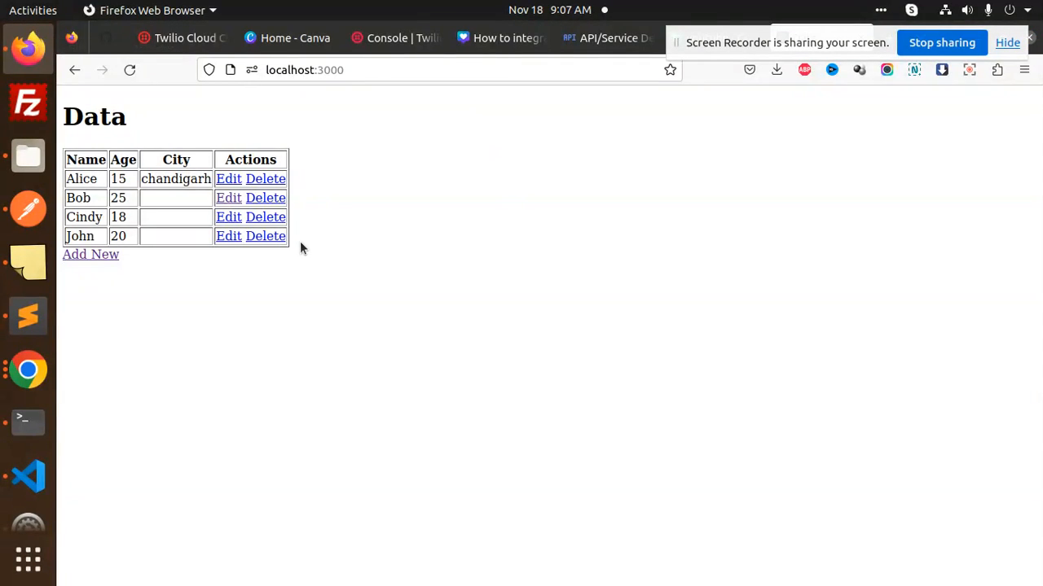
Step: Highlight privateKey, the spreadsheets scope and static folder setting, then show the spreadsheet ID
left_click(28, 475)
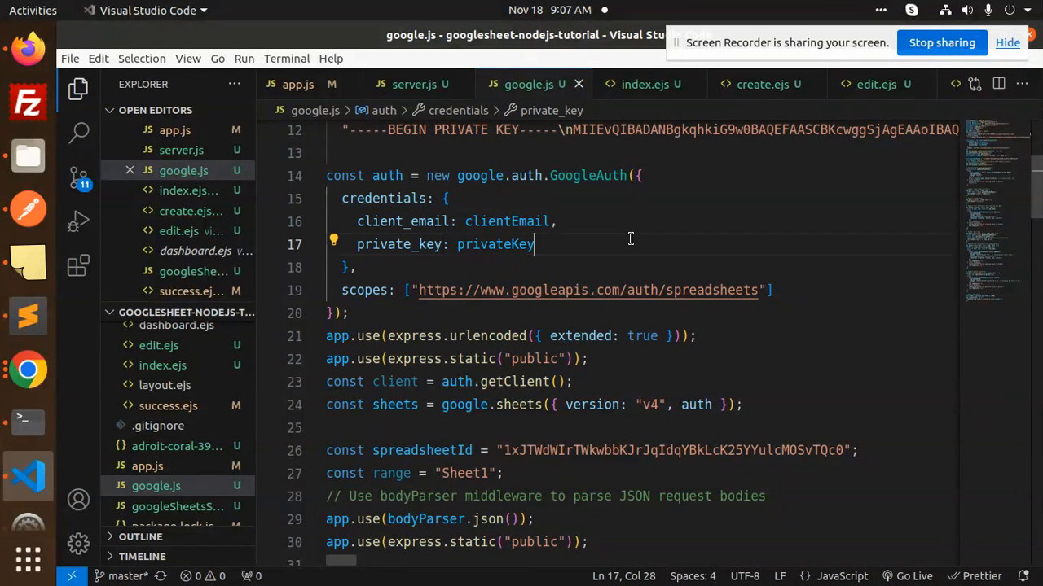
double_click(494, 244)
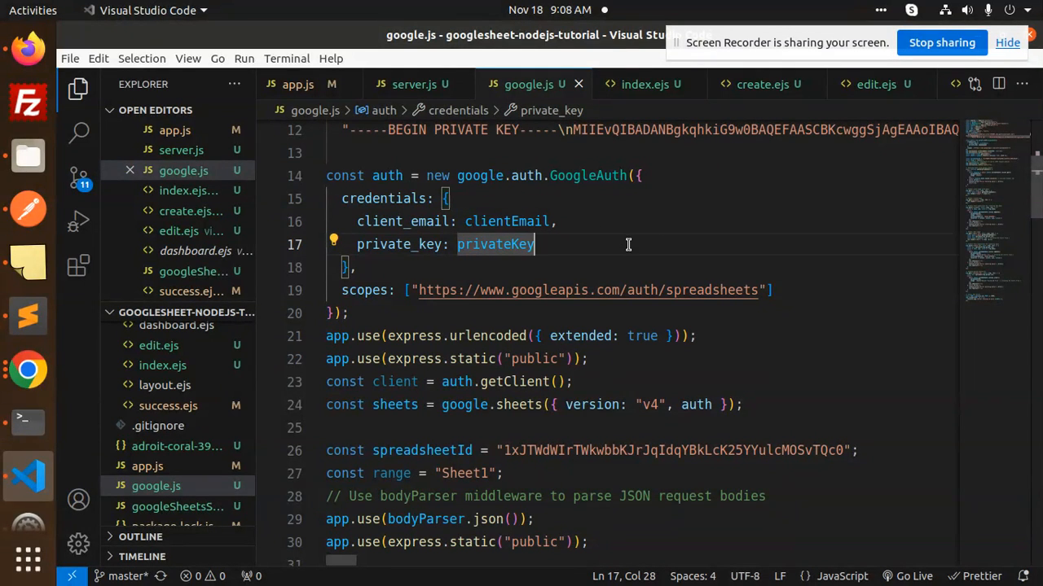
mouse_move(783, 244)
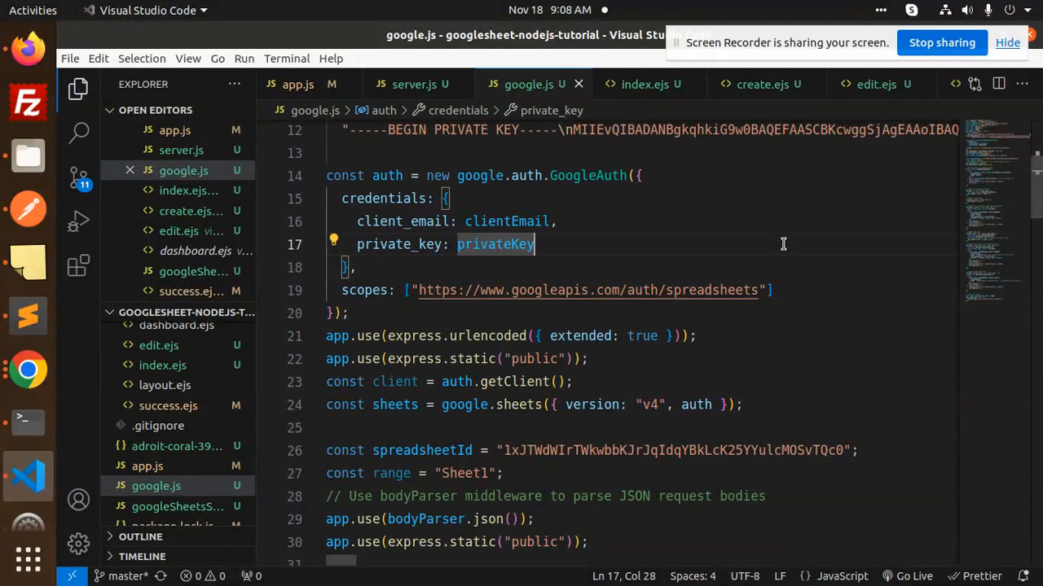
double_click(710, 290)
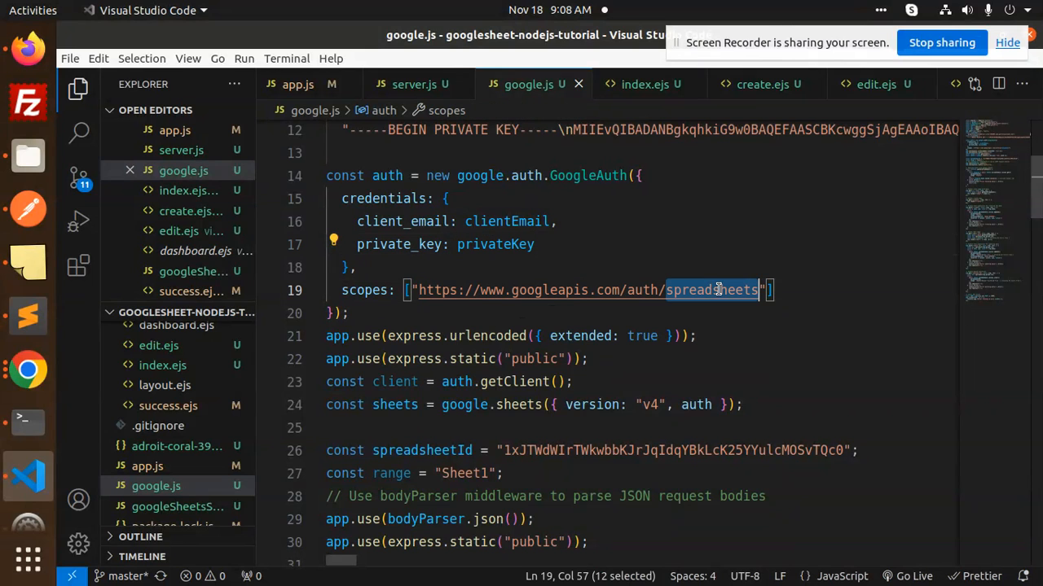
double_click(487, 336)
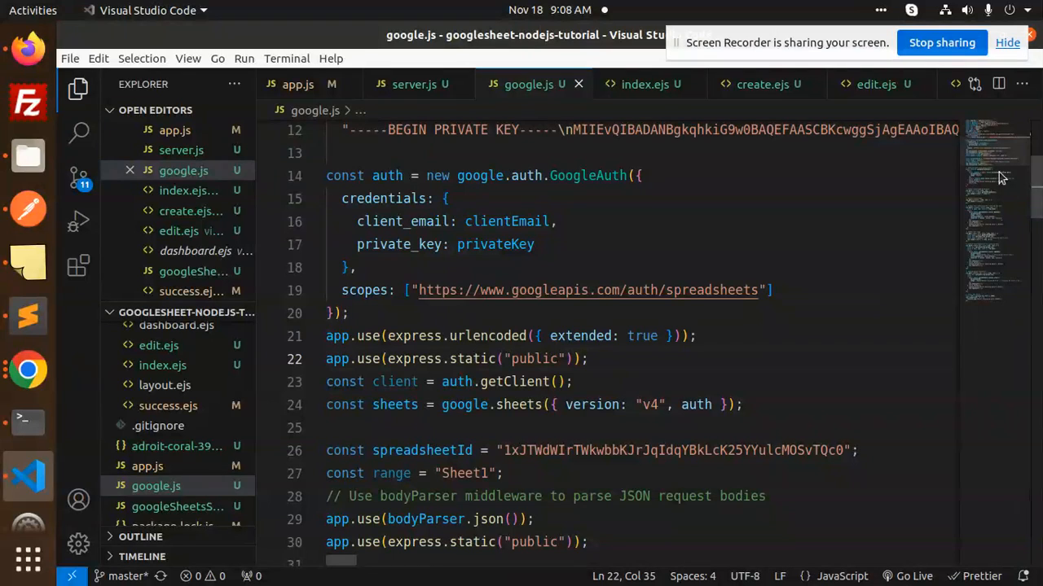
scroll("down", 3)
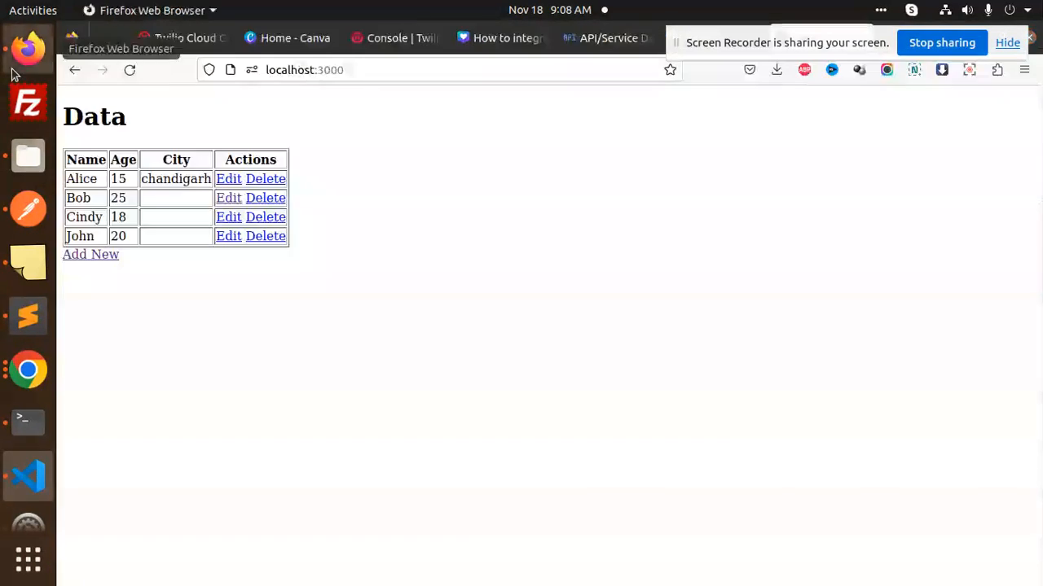
left_click(709, 38)
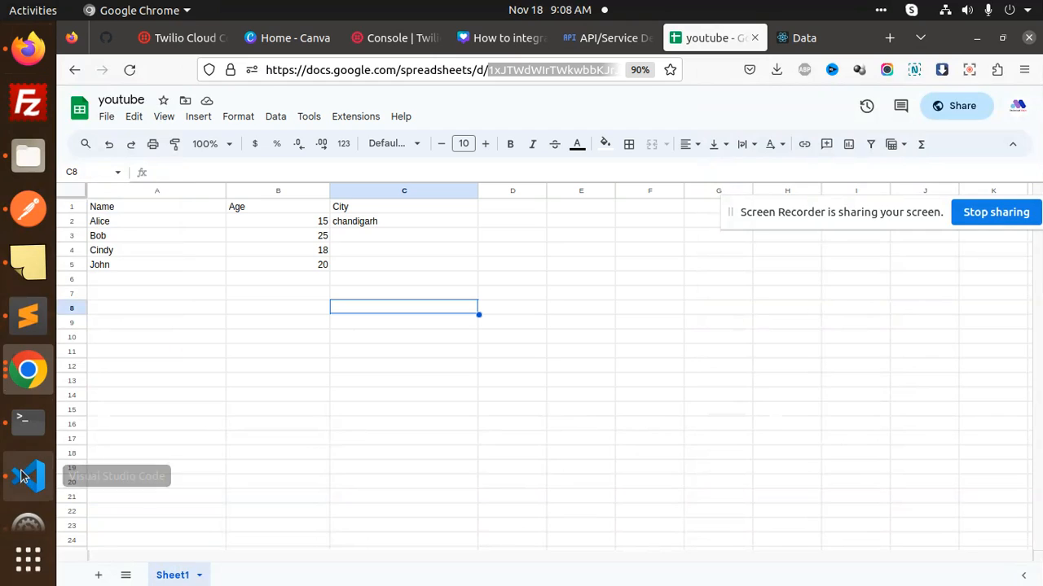
left_click(26, 472)
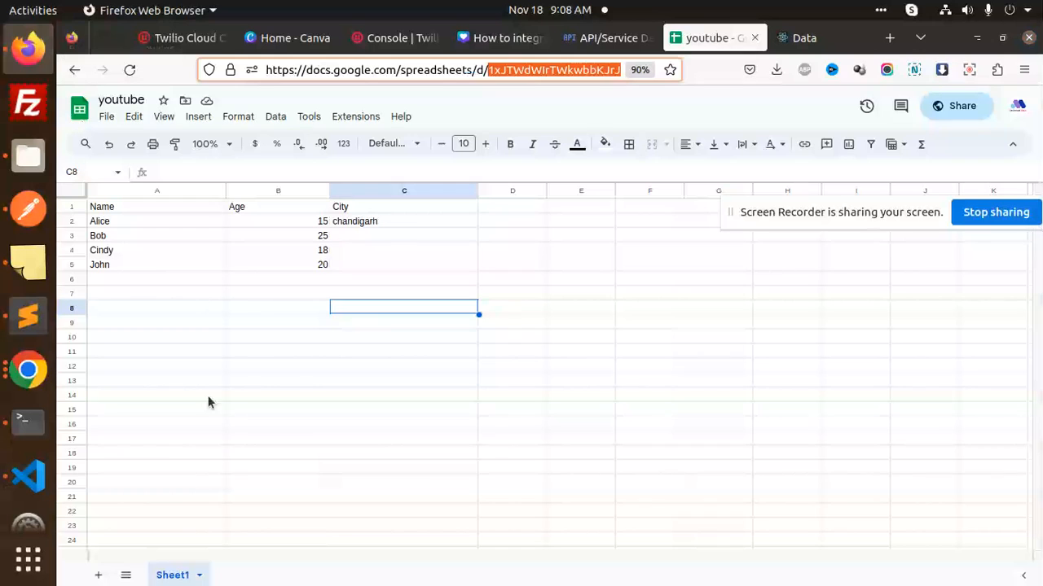
Step: Highlight getDataFromSheet and its Sheet1 range in google.js, briefly checking the Data page
left_click(20, 472)
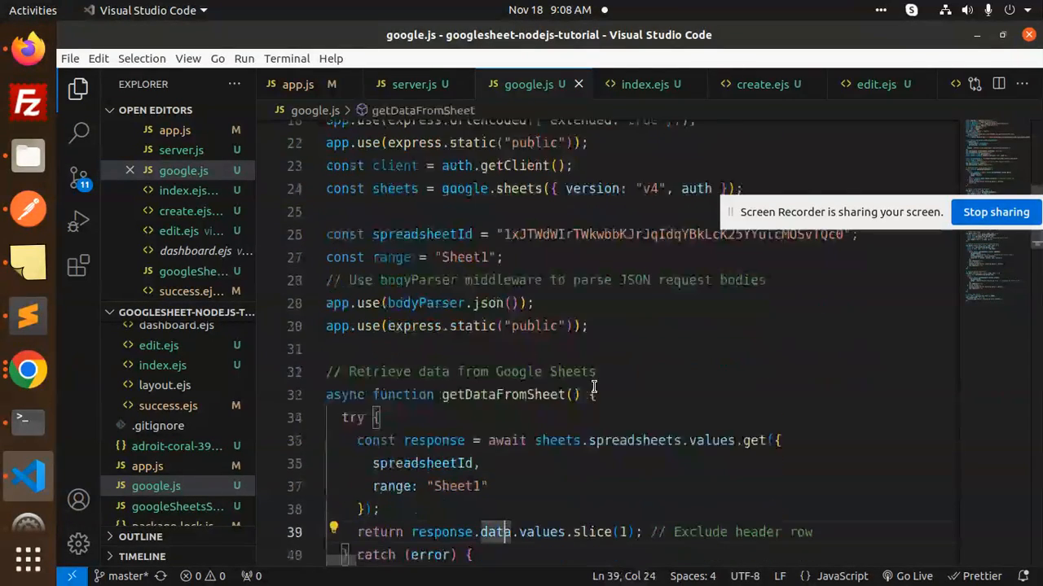
scroll("down", 3)
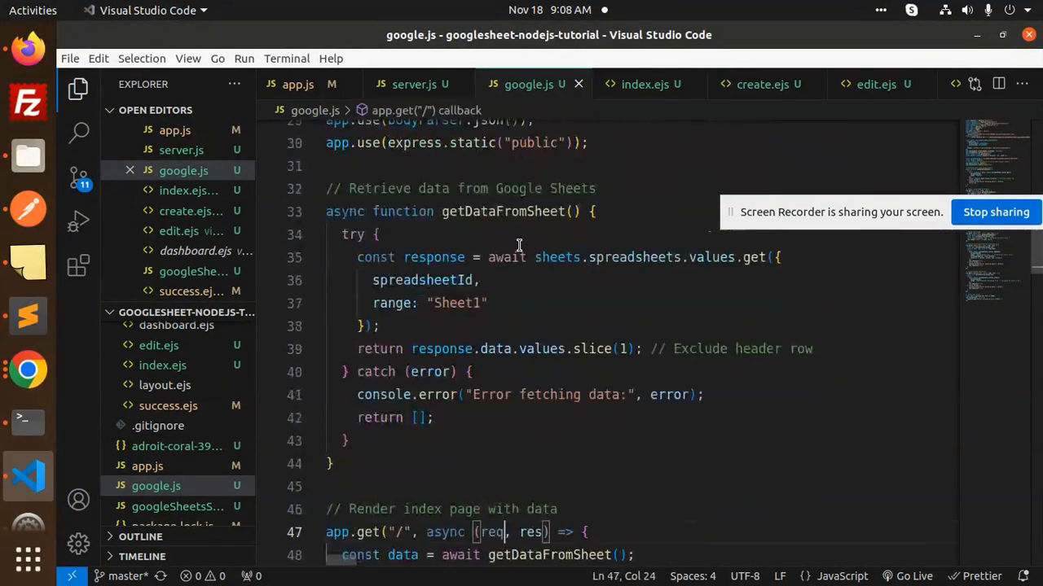
double_click(573, 188)
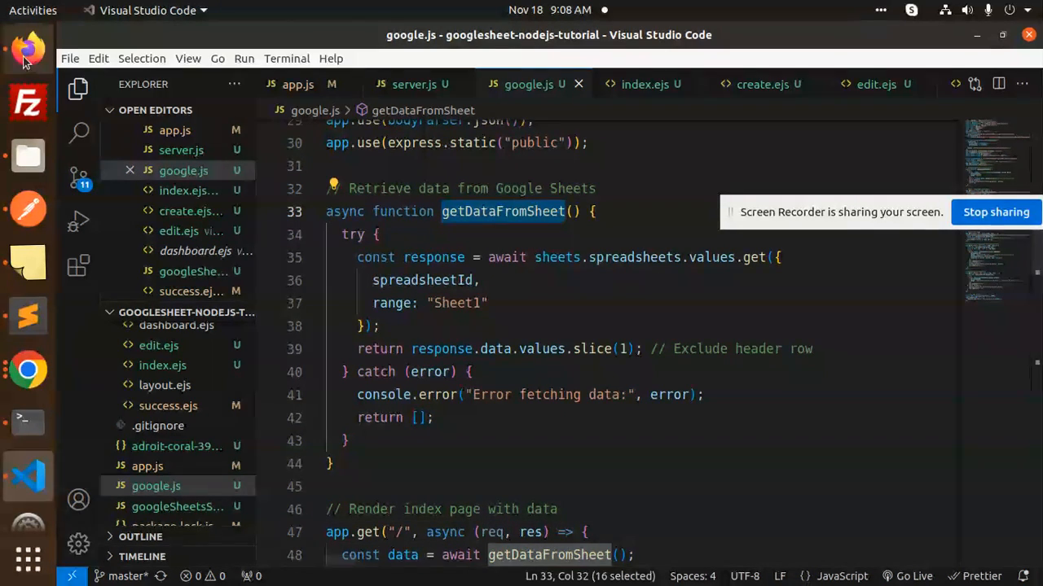
left_click(26, 49)
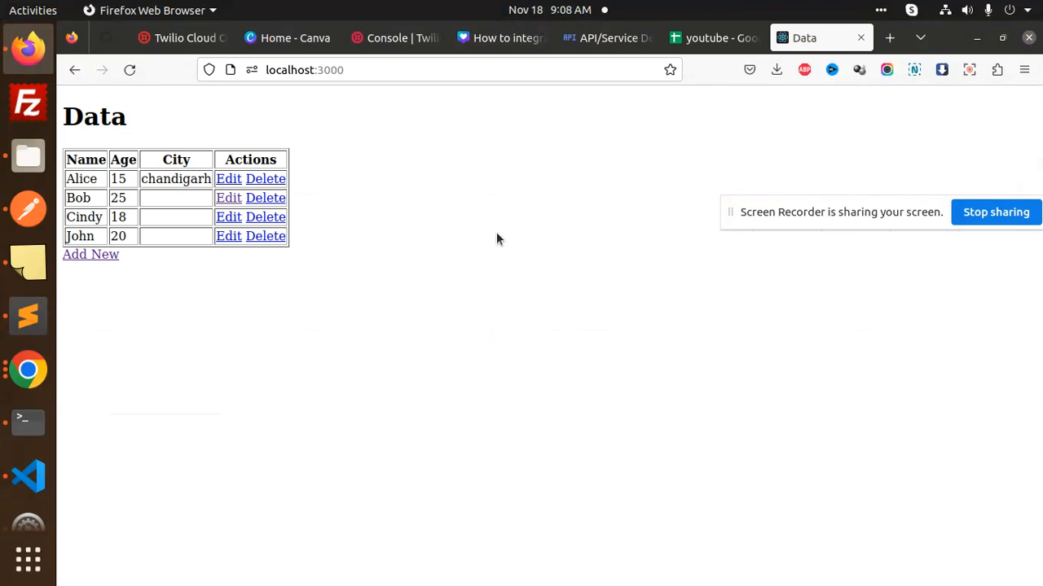
left_click(28, 476)
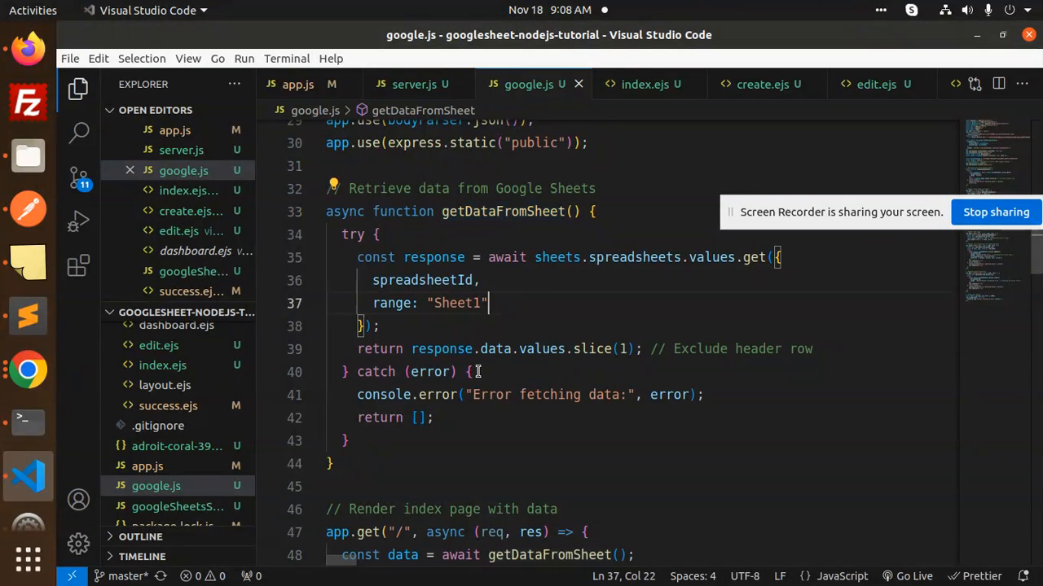
left_click(525, 486)
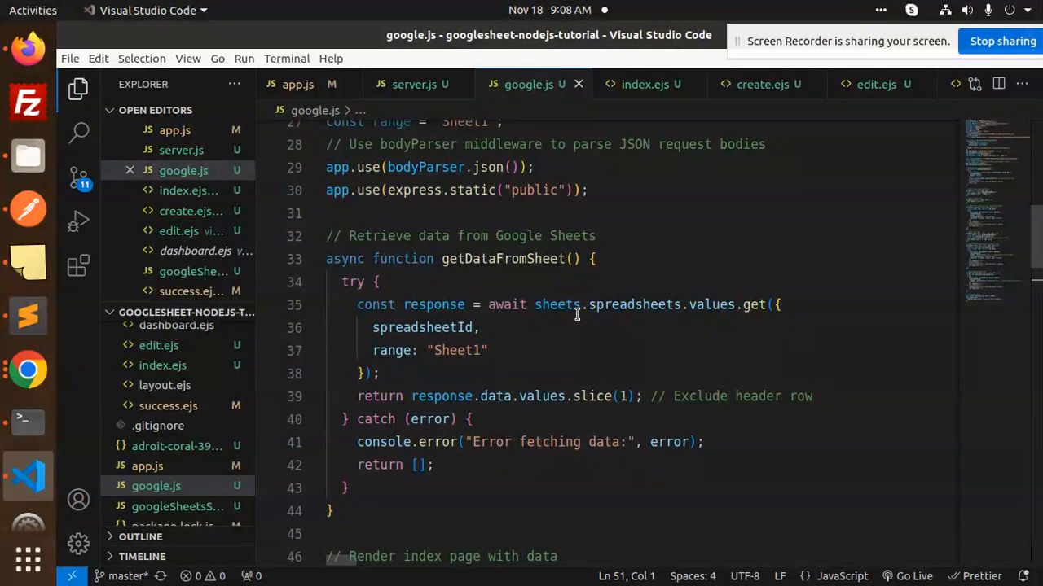
mouse_move(711, 304)
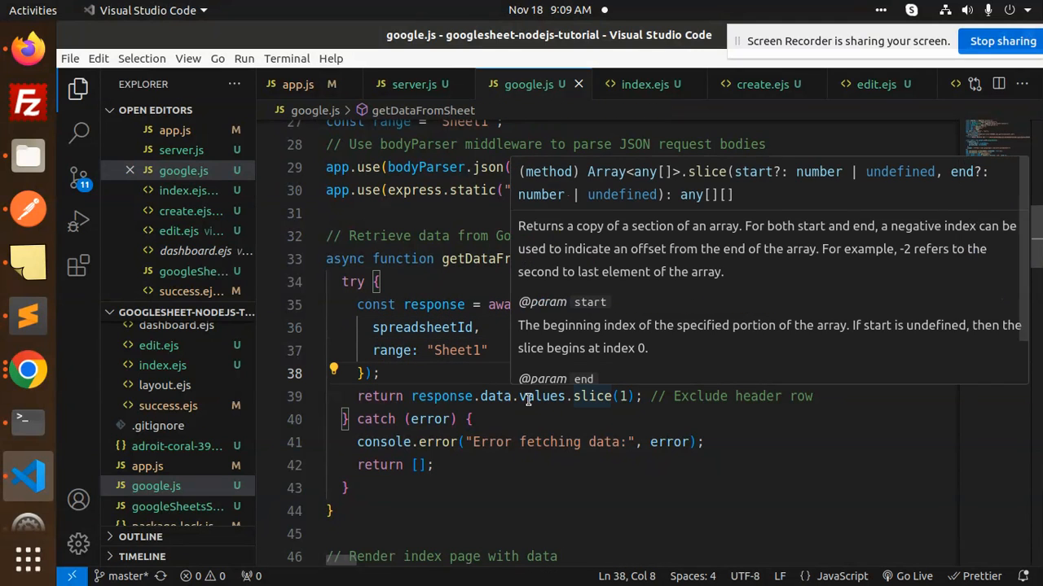
Step: Point out spreadsheetId and valueInputOption in the create handler's append call
left_click(711, 397)
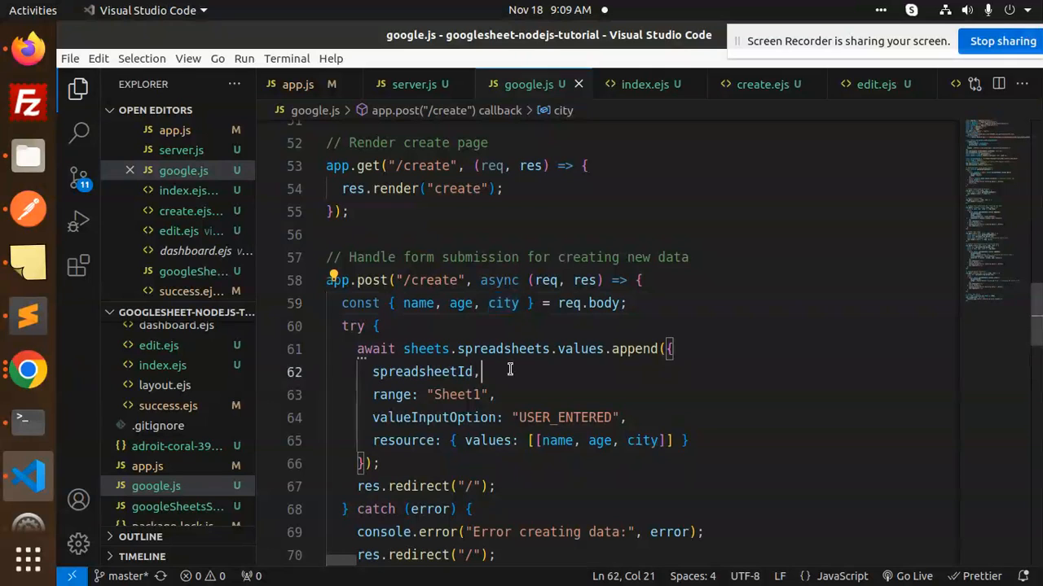
left_click(455, 373)
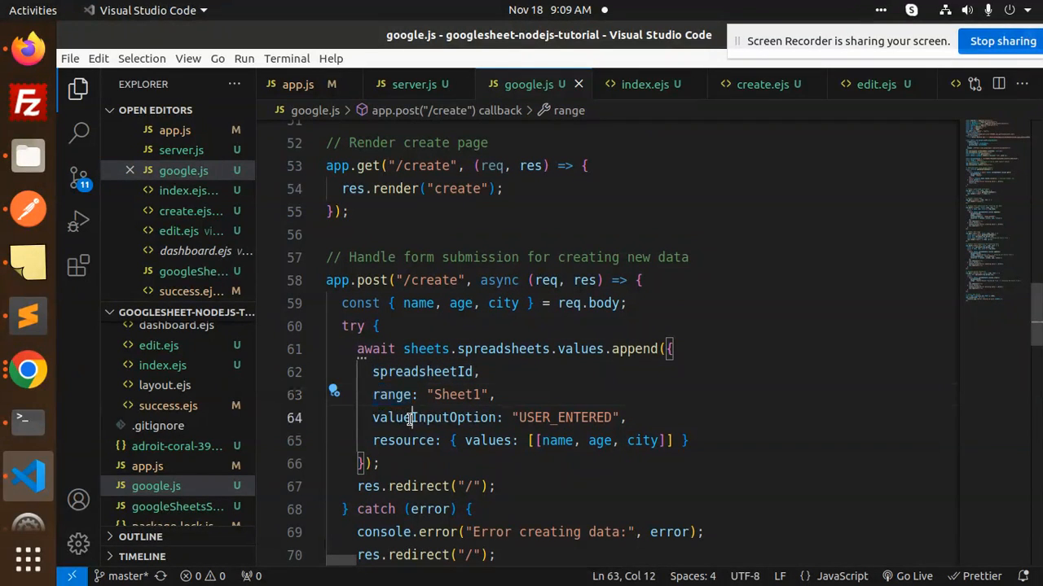
double_click(401, 441)
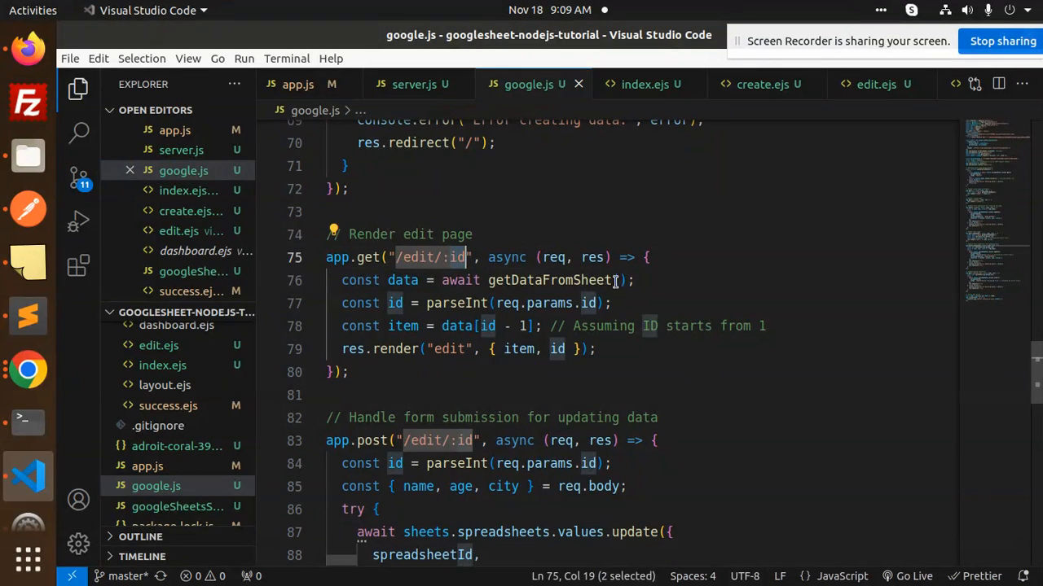
Step: Highlight the parsed id and the update call in the POST /edit/:id handler
left_click(519, 303)
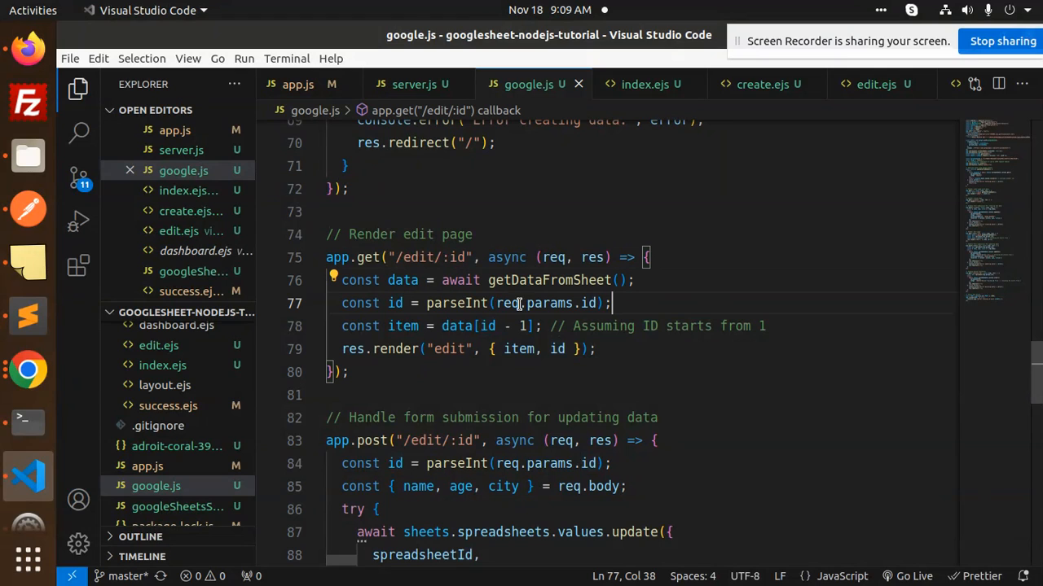
mouse_move(549, 312)
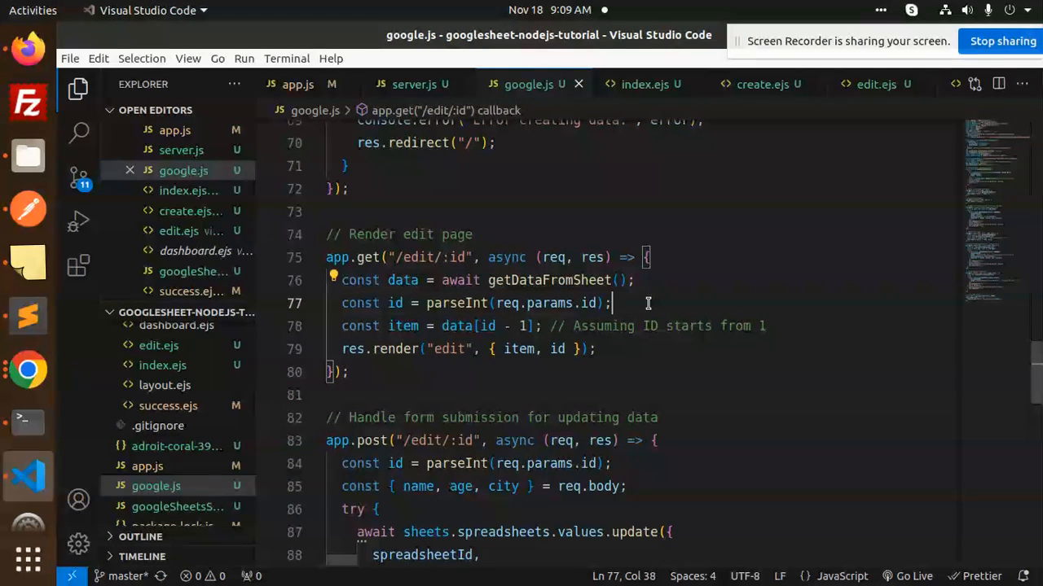
mouse_move(804, 316)
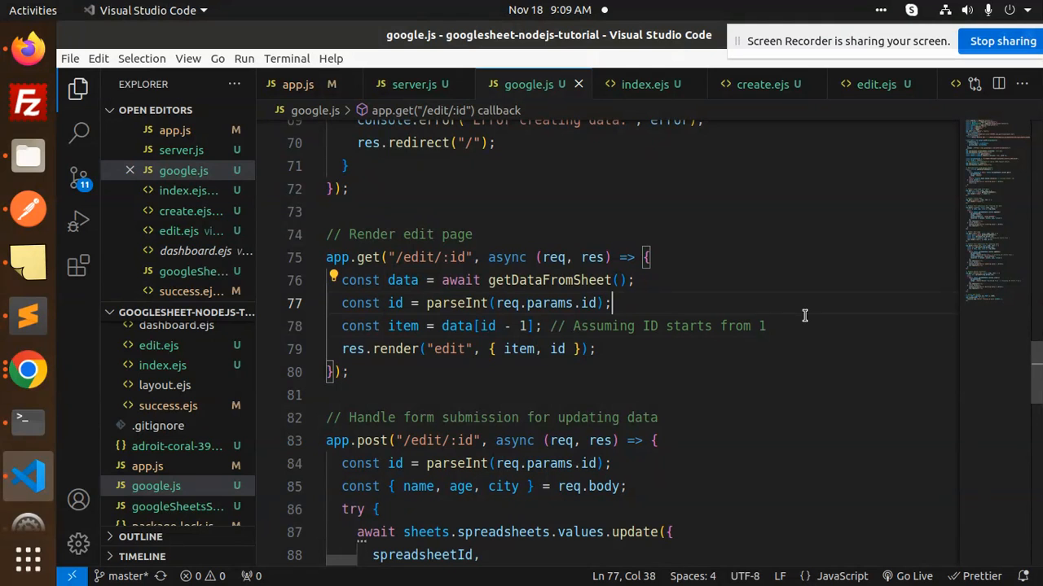
double_click(449, 348)
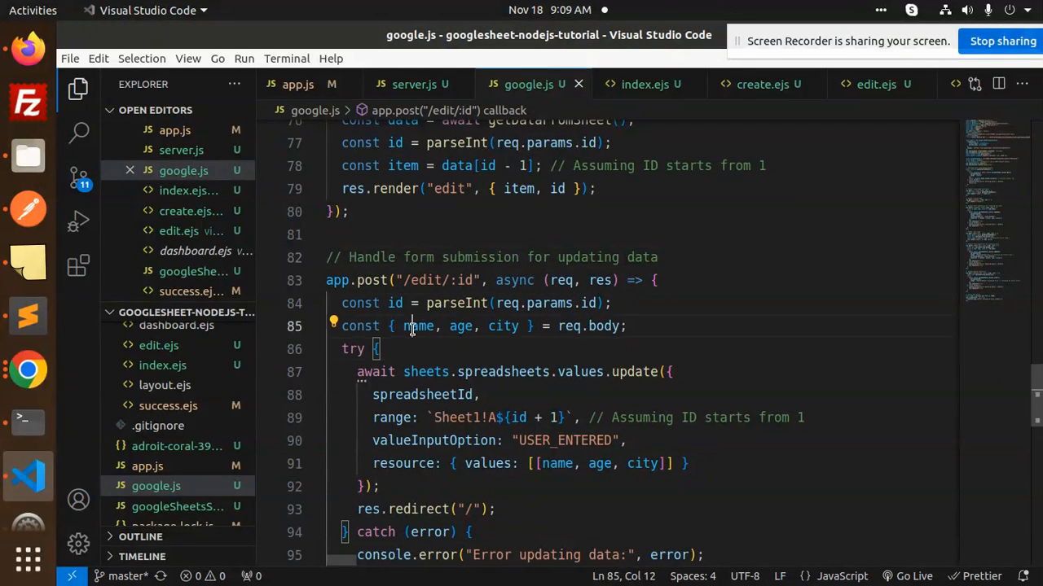
double_click(633, 372)
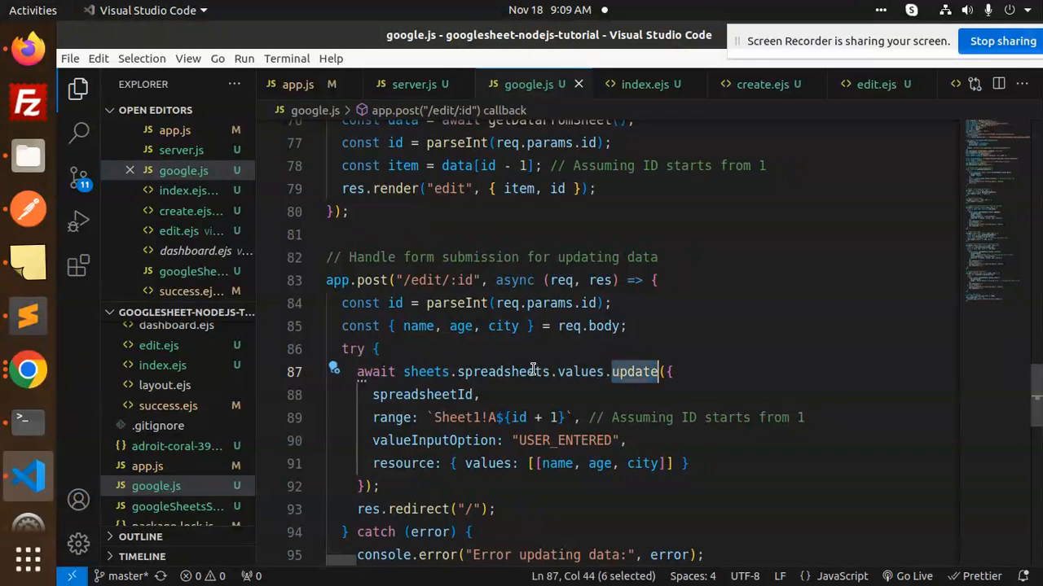
left_click(479, 395)
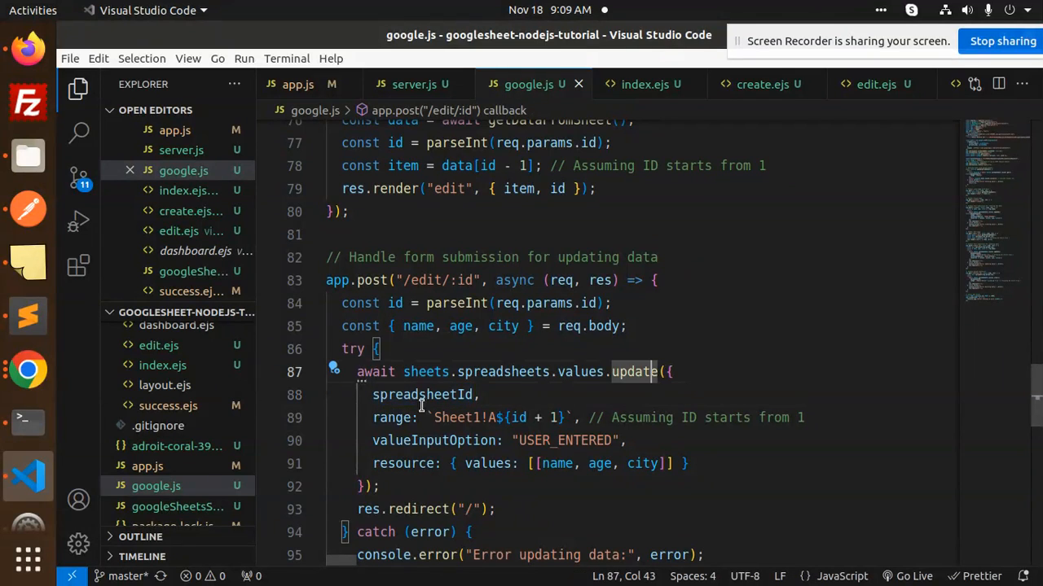
double_click(432, 441)
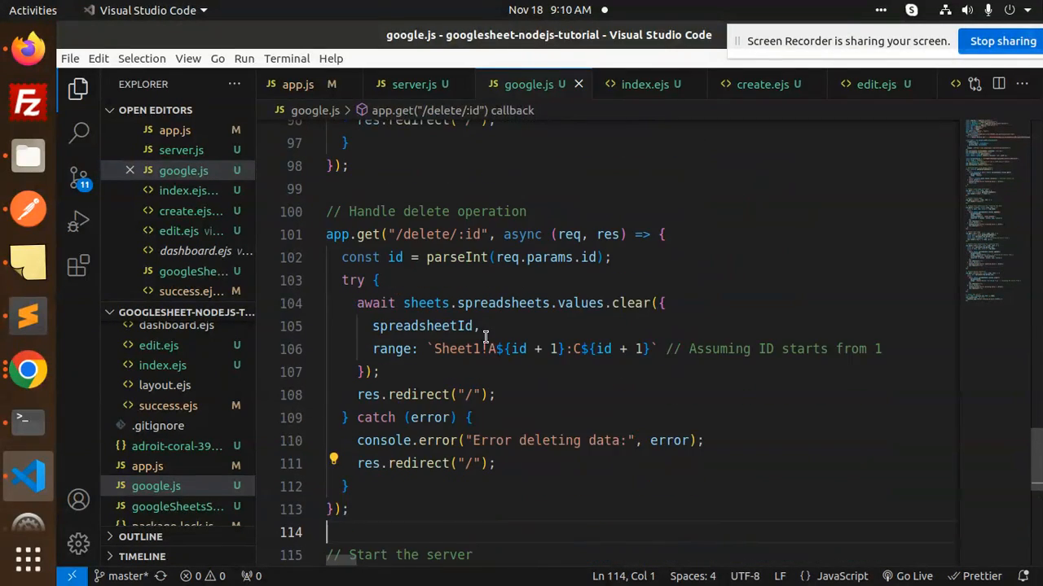
Step: Highlight parseInt in the delete handler, then open index.ejs from the Explorer
double_click(457, 235)
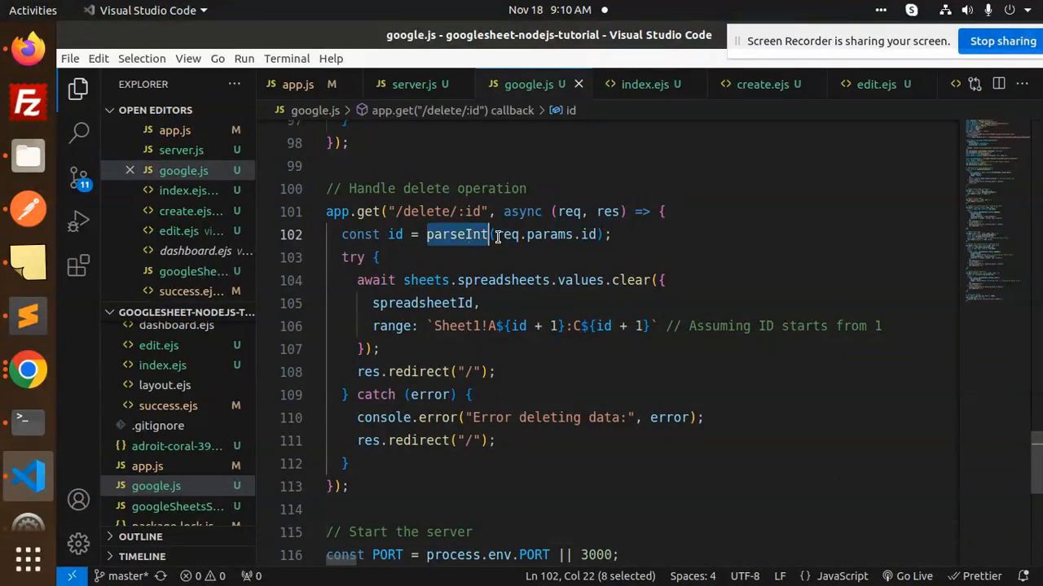
double_click(579, 279)
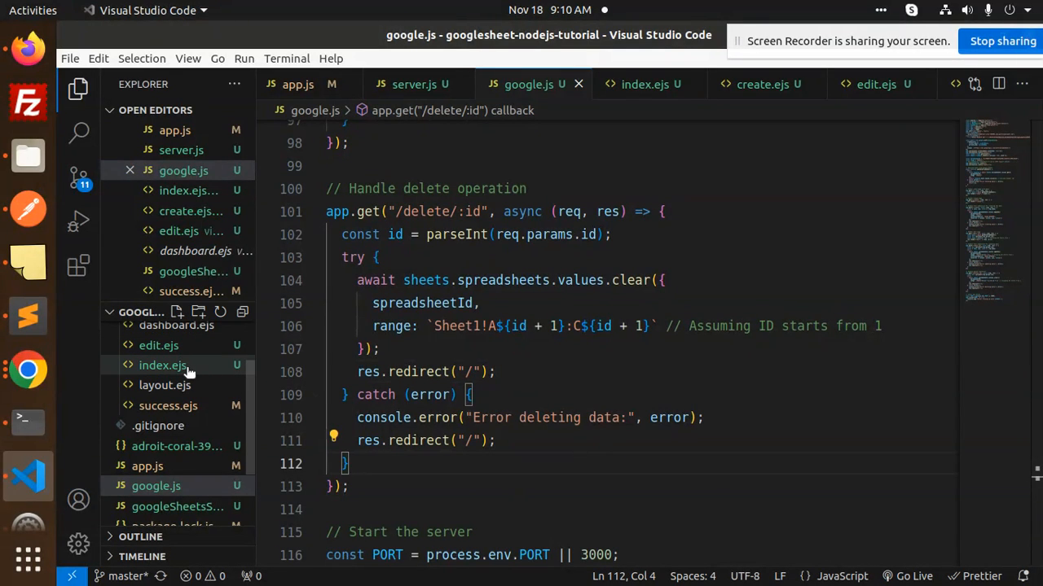
left_click(162, 364)
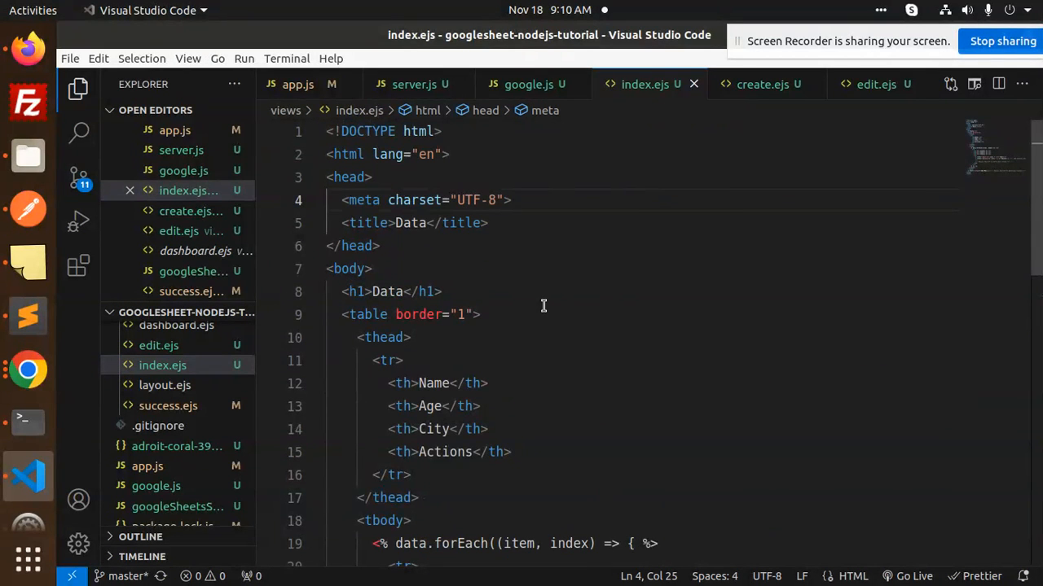
Step: Scroll through index.ejs's table rows and Edit/Delete links, then switch back to google.js
scroll("down", 3)
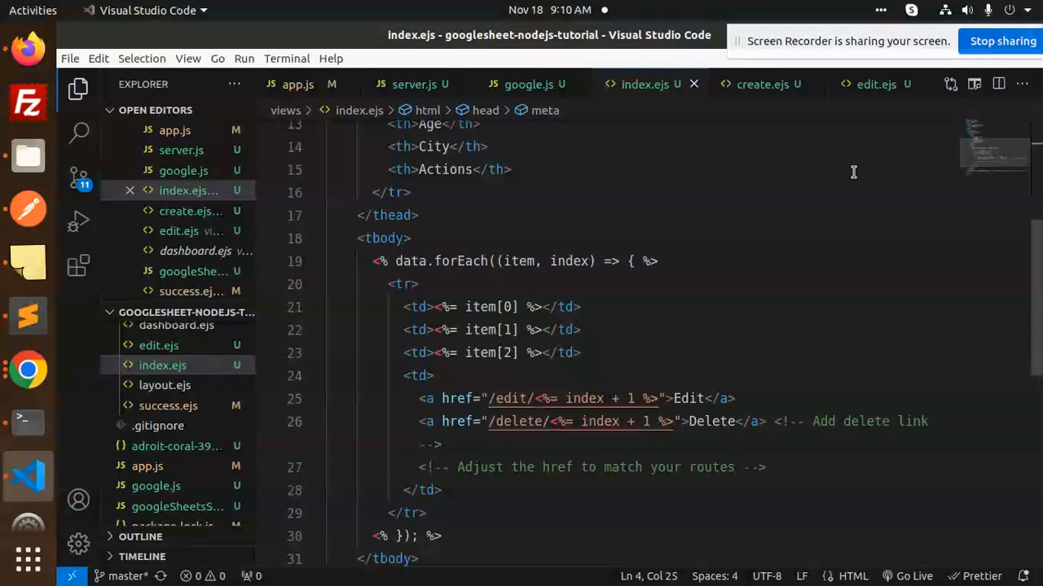
double_click(460, 261)
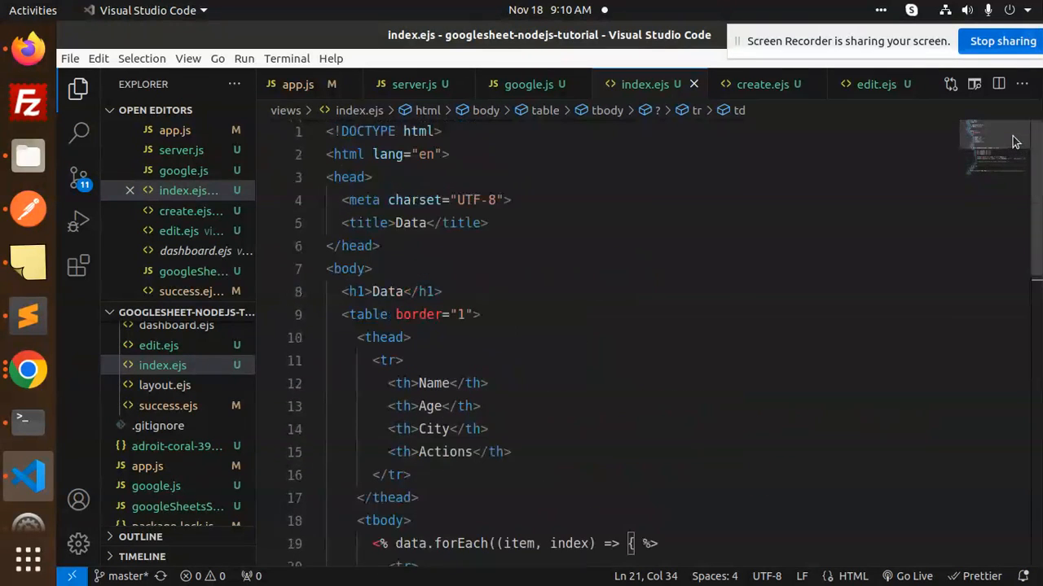
scroll("down", 3)
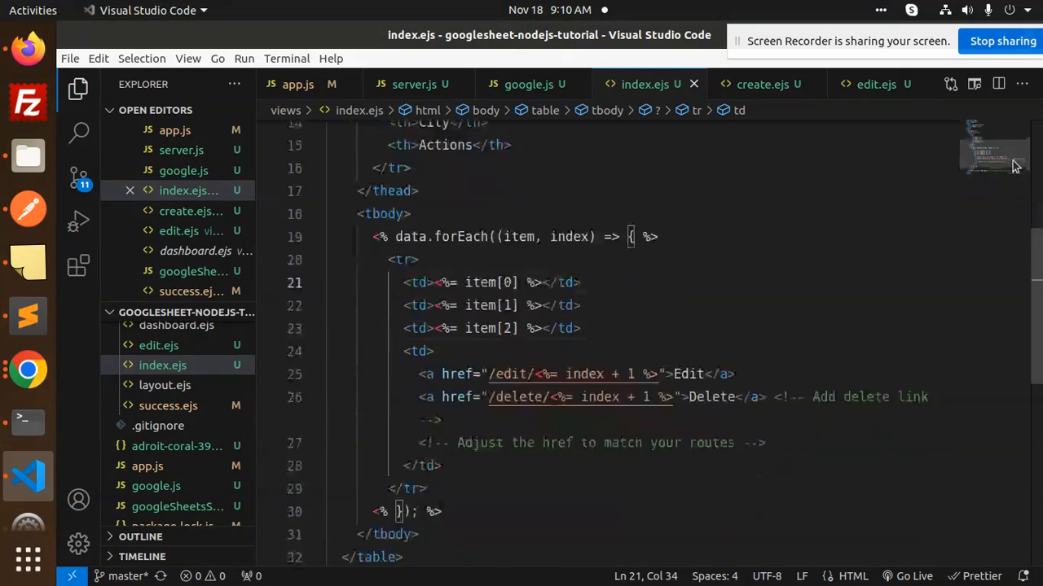
scroll("down", 3)
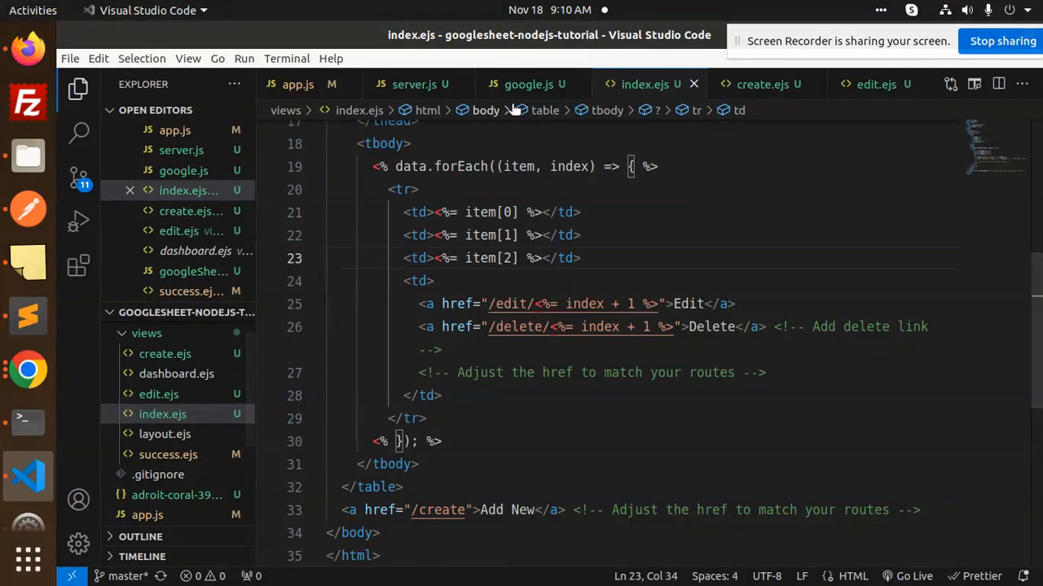
left_click(518, 84)
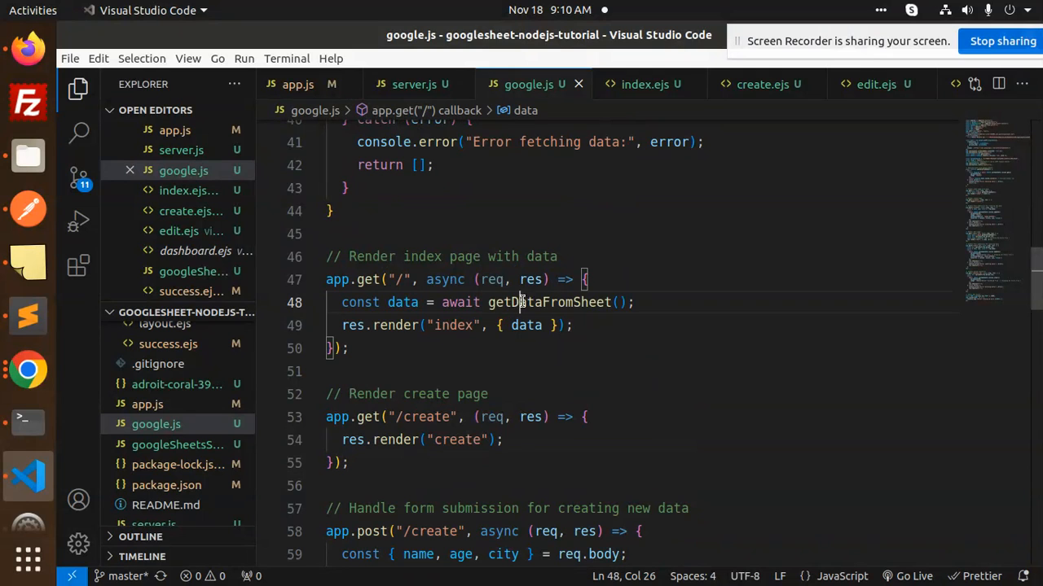
Step: Highlight 'data' in the index res.render call on line 49, then reopen index.ejs
left_click(349, 349)
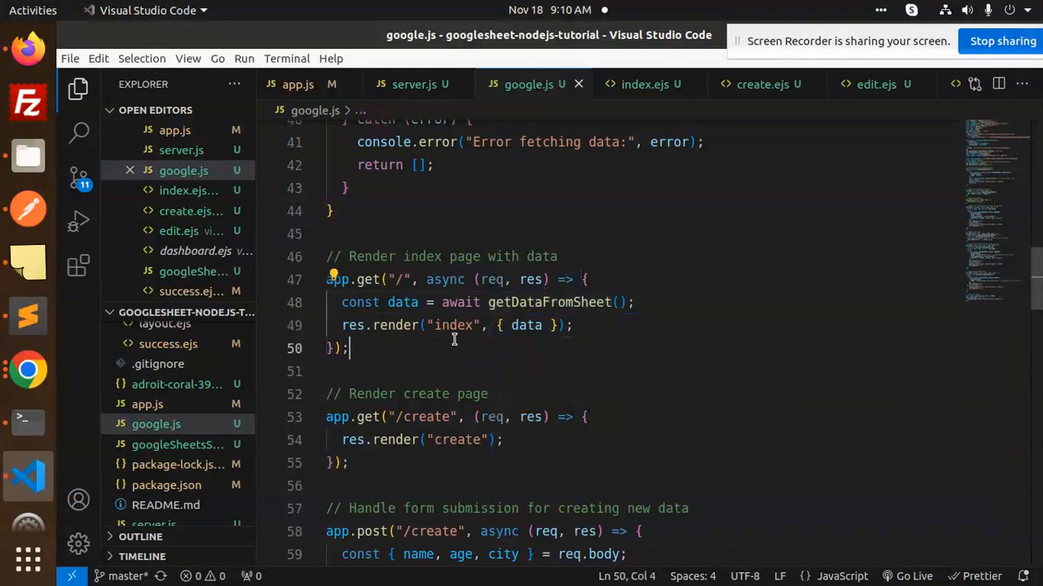
mouse_move(395, 326)
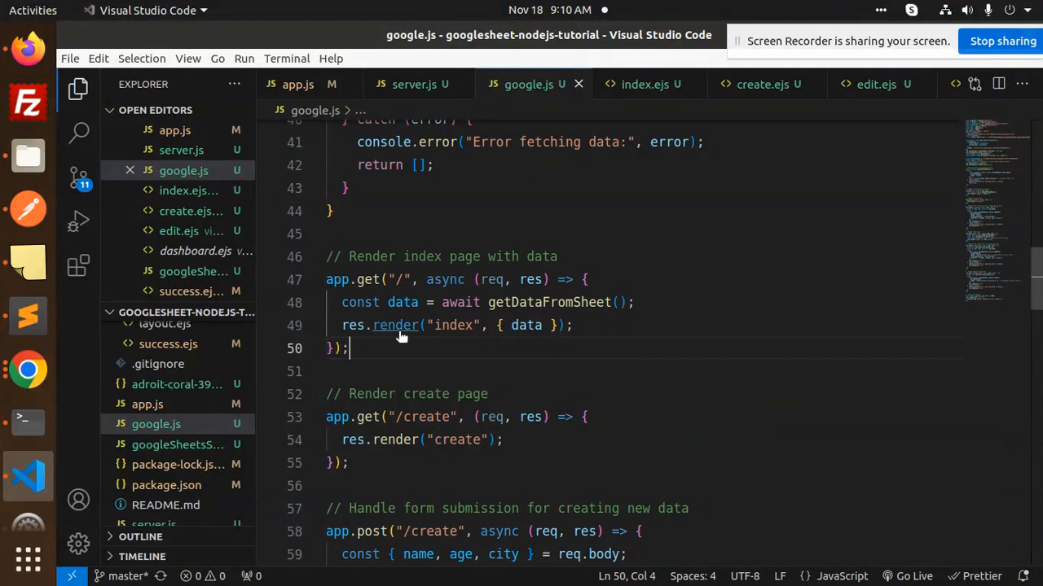
double_click(524, 325)
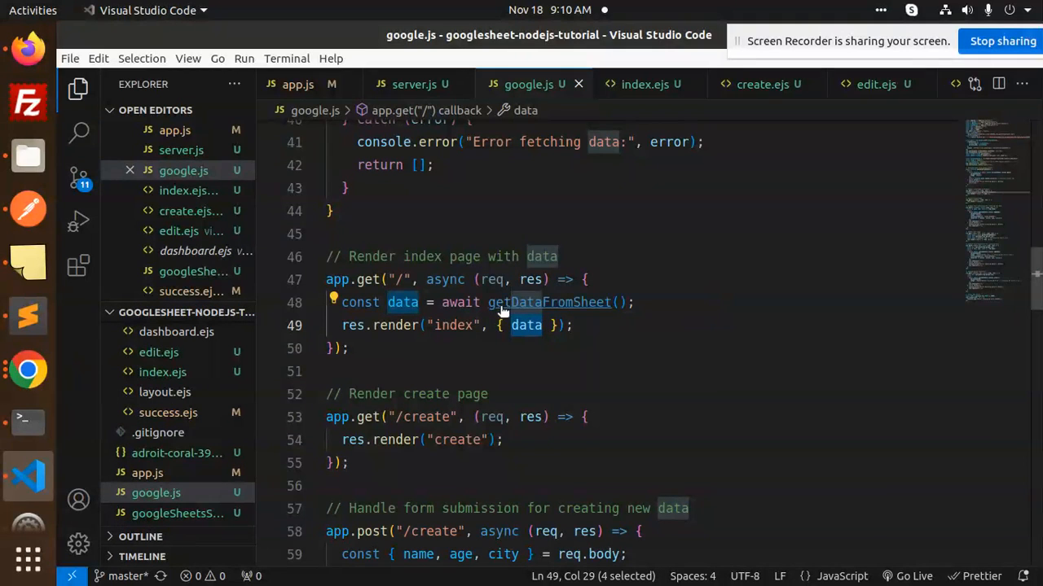
left_click(477, 356)
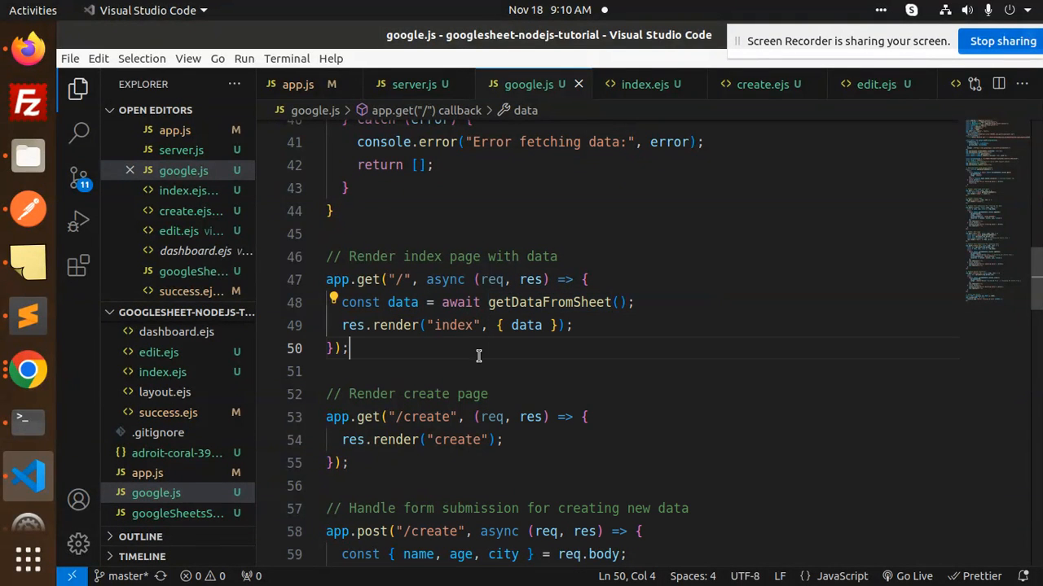
double_click(525, 325)
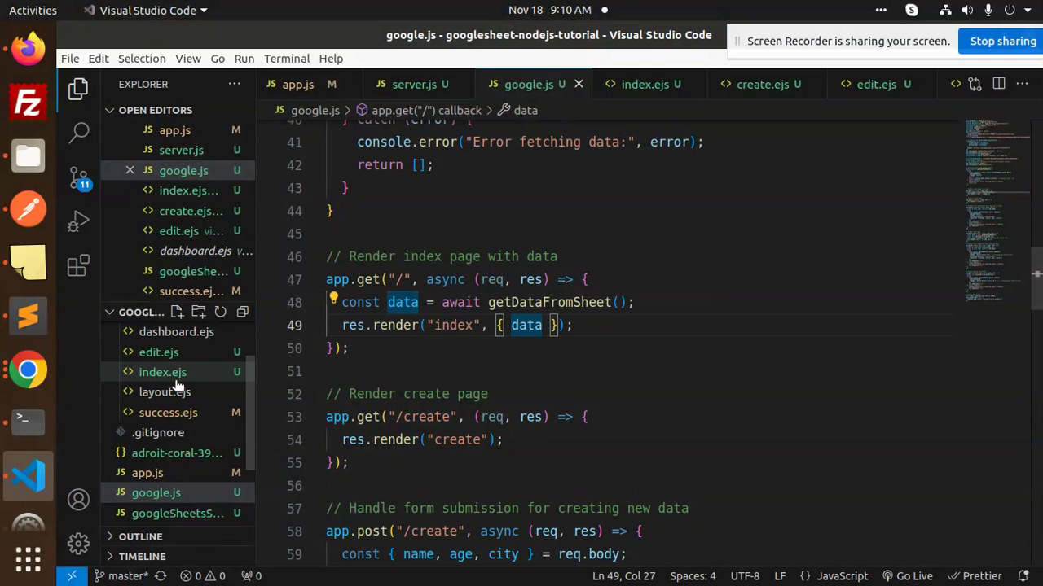
left_click(162, 371)
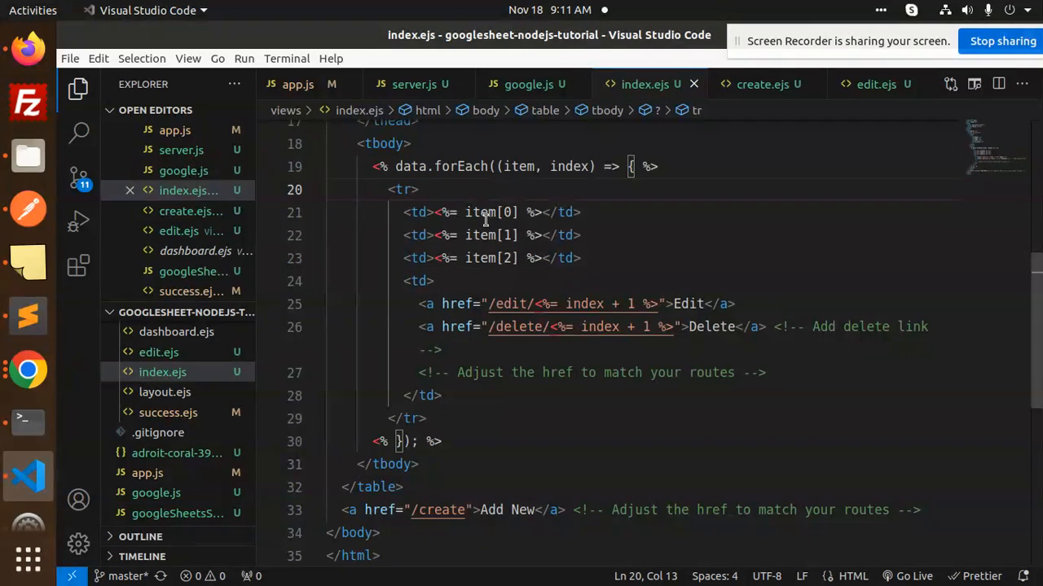
Step: Select the table row code in index.ejs before opening the create.ejs form
left_click(581, 212)
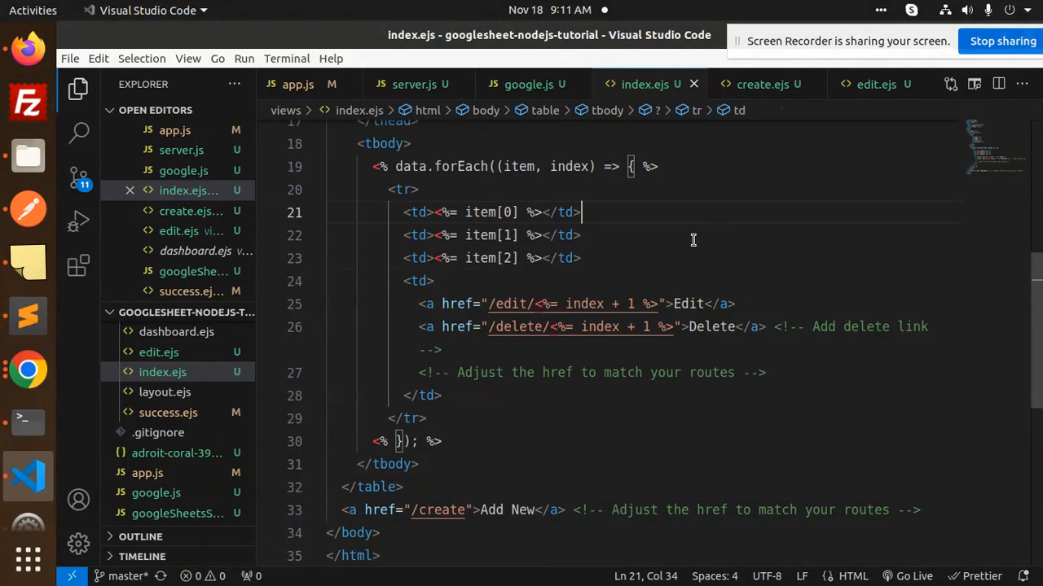
left_click_drag(416, 303, 644, 326)
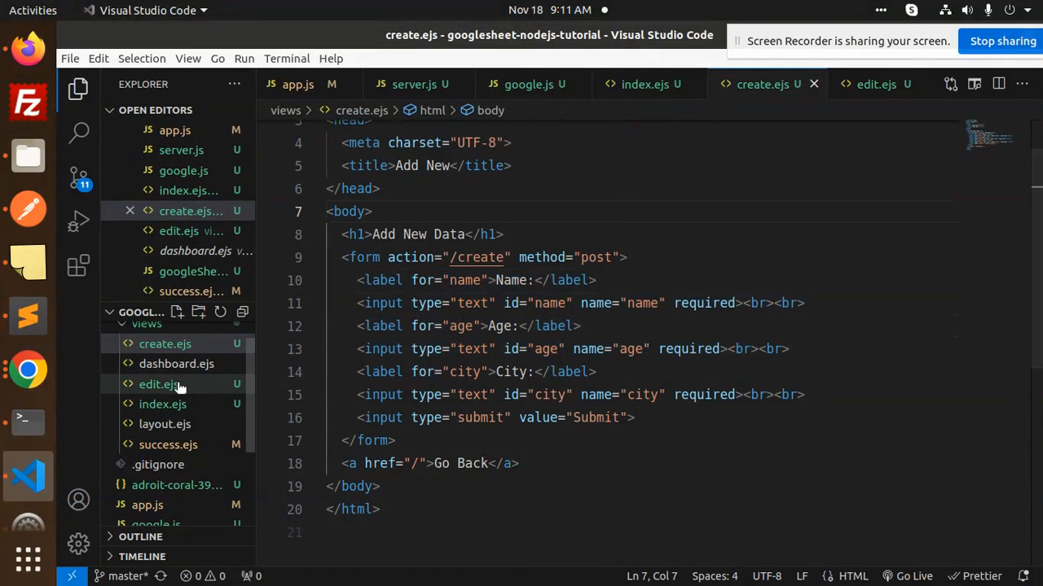
Step: Review the prefilled Edit Data form in edit.ejs, then return to google.js
left_click(159, 385)
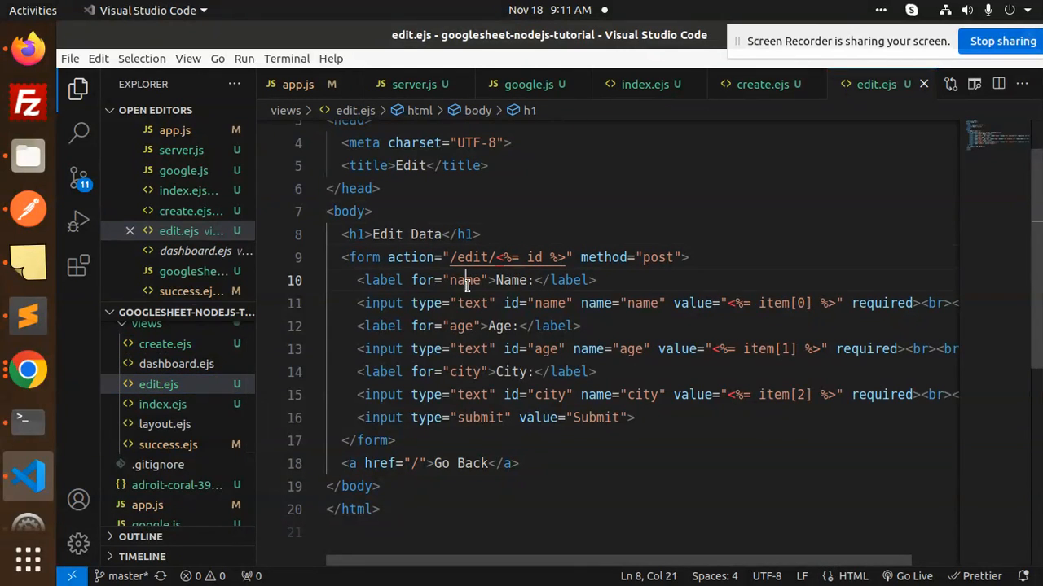
left_click(761, 303)
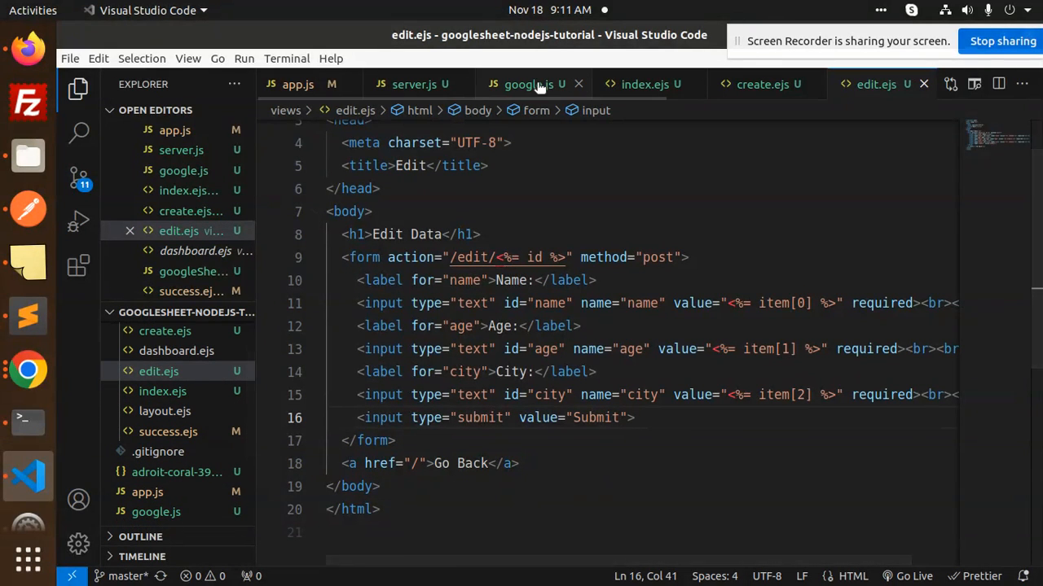
left_click(531, 84)
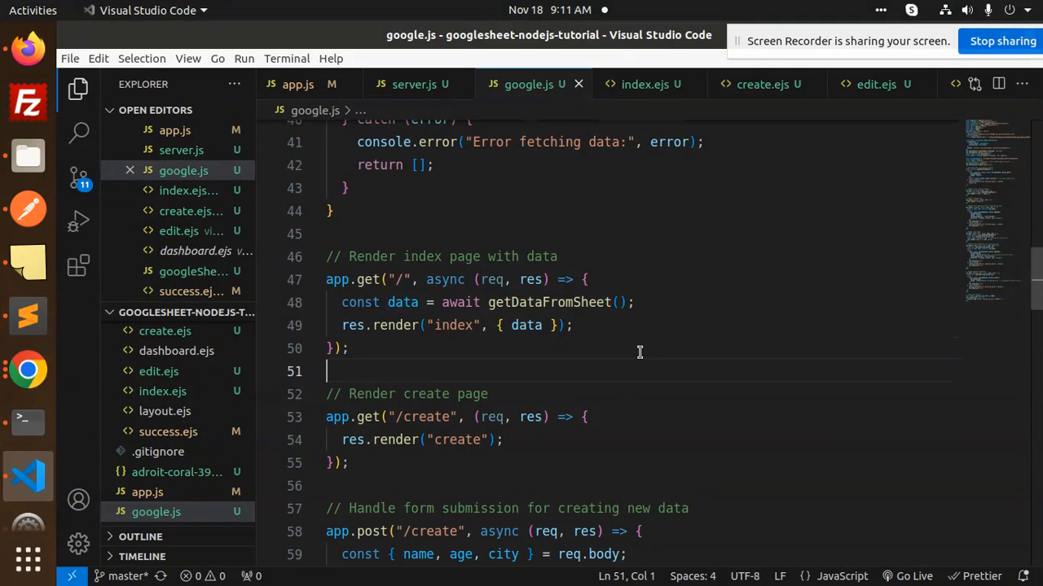
Step: Highlight 'data' in google.js's edit route, then open Alice's Edit form in Firefox
scroll("down", 3)
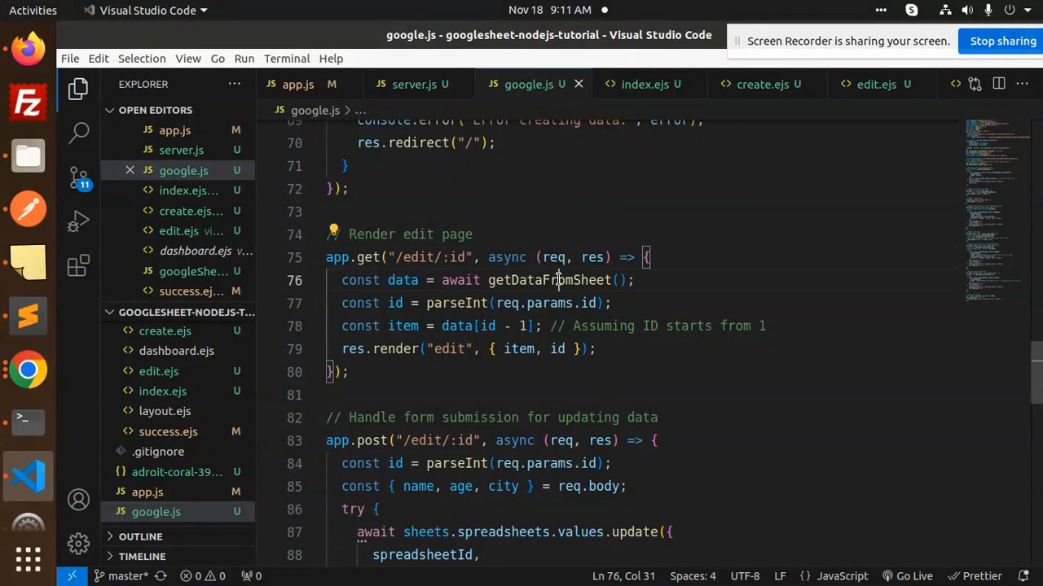
double_click(457, 326)
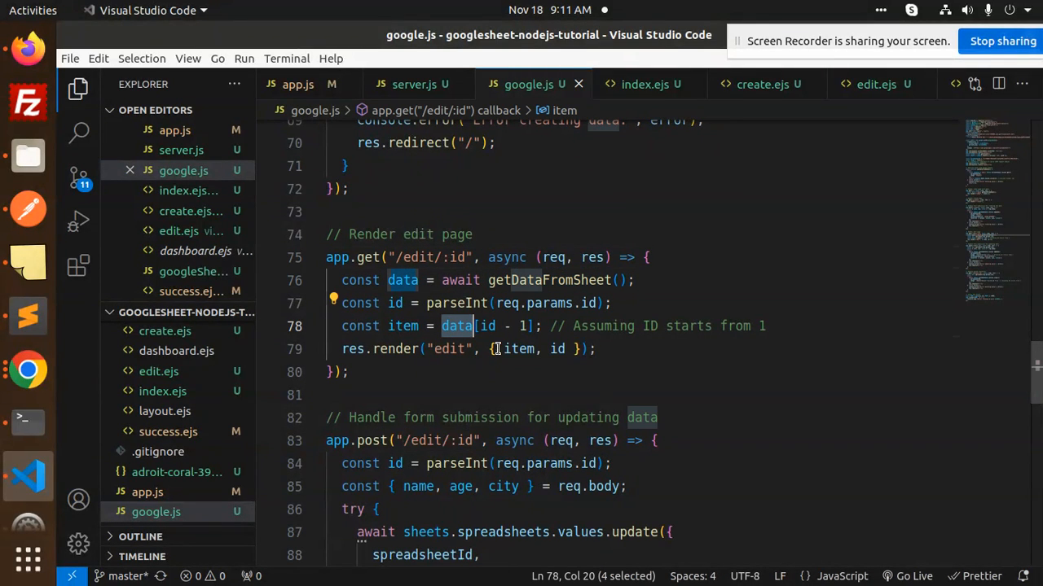
mouse_move(558, 349)
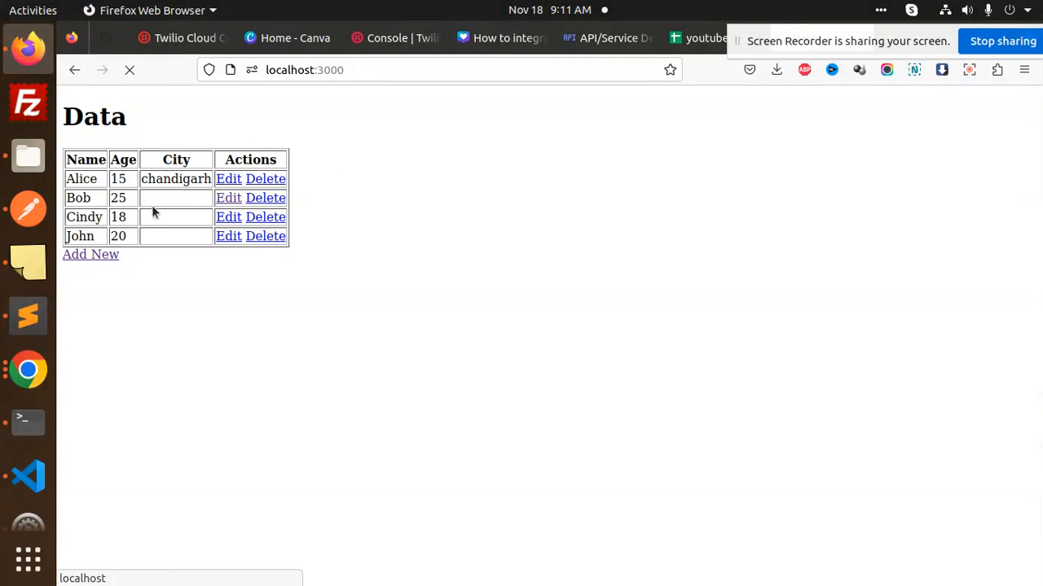
left_click(228, 178)
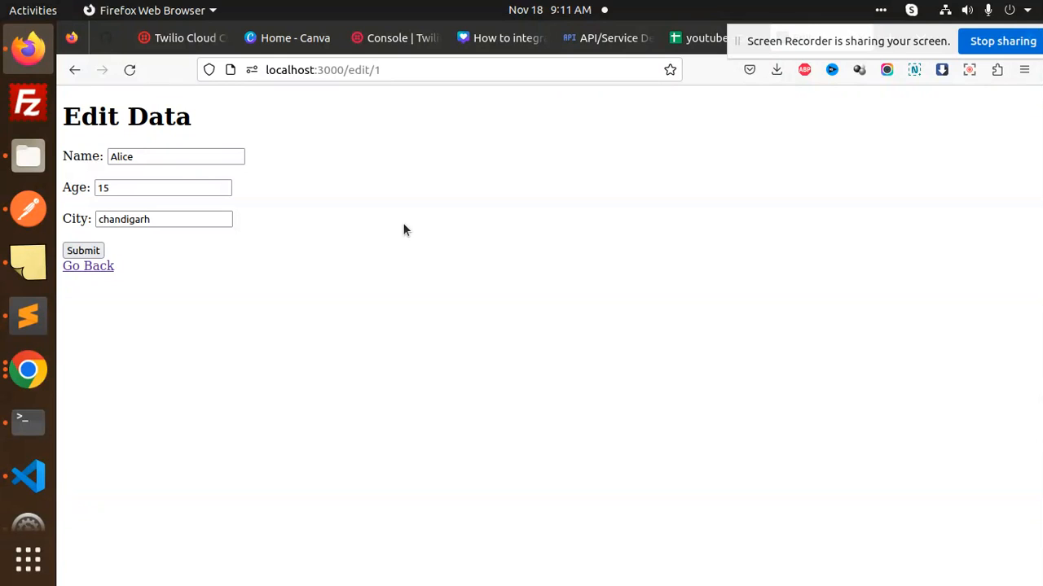